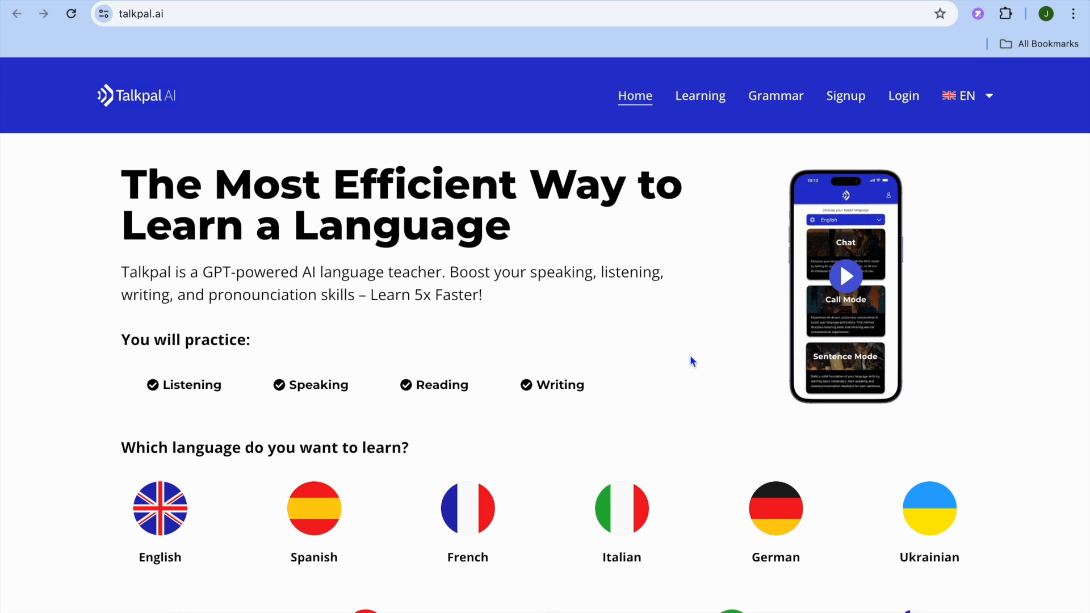
# - Scroll the homepage past the language list and premium features to the pricing plans
pyautogui.scroll(-3)
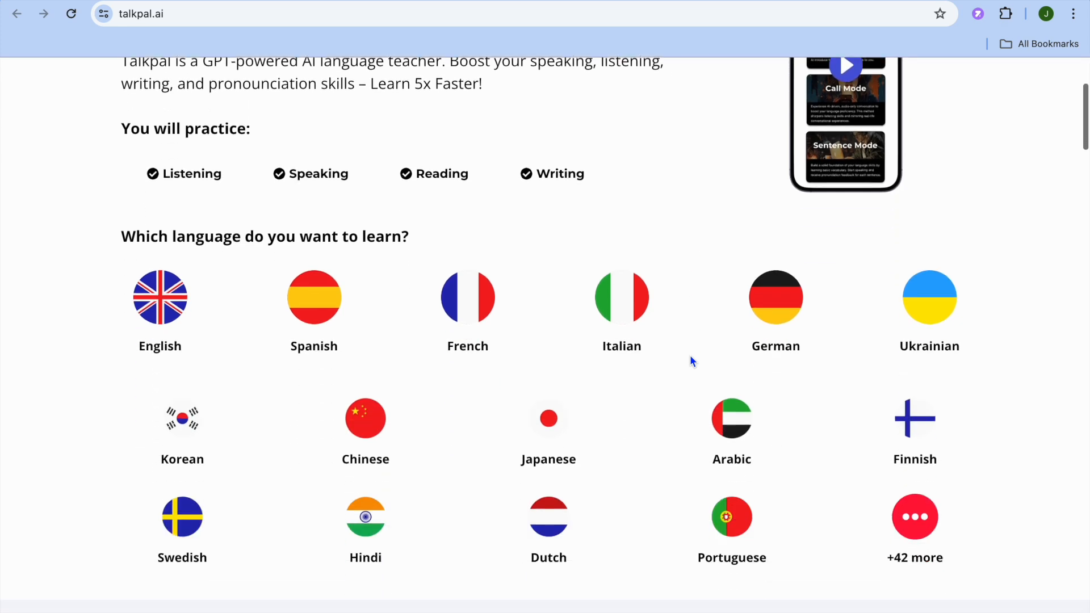
pyautogui.scroll(-3)
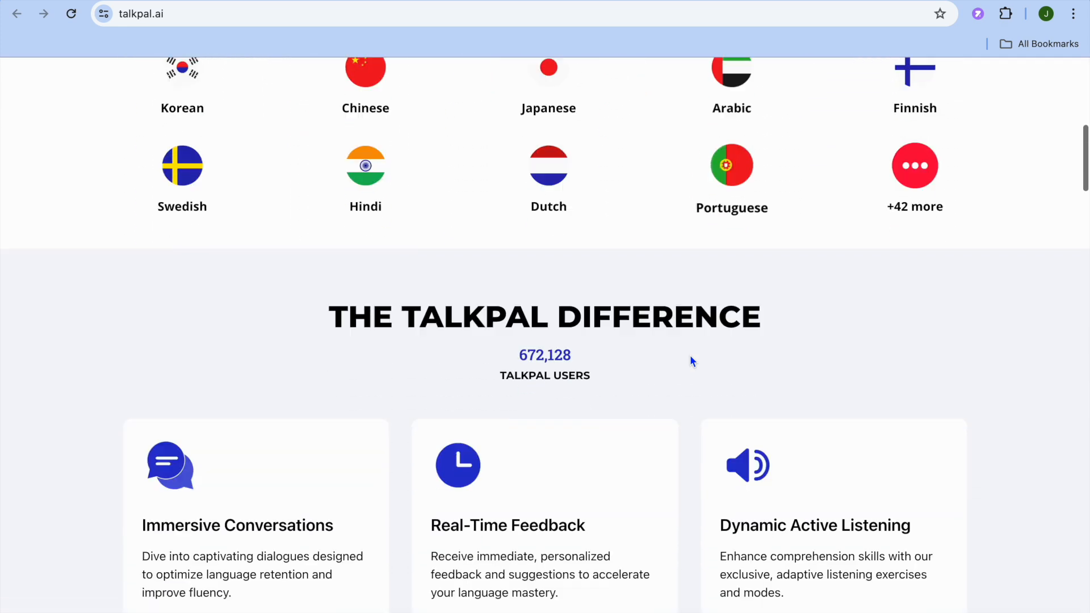
pyautogui.scroll(-3)
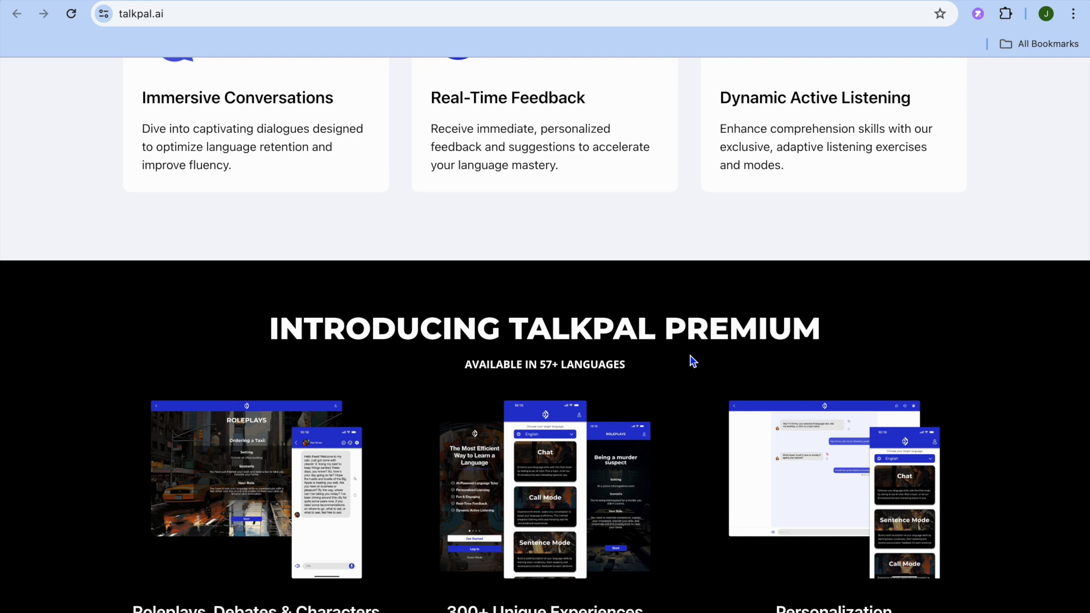
pyautogui.scroll(-3)
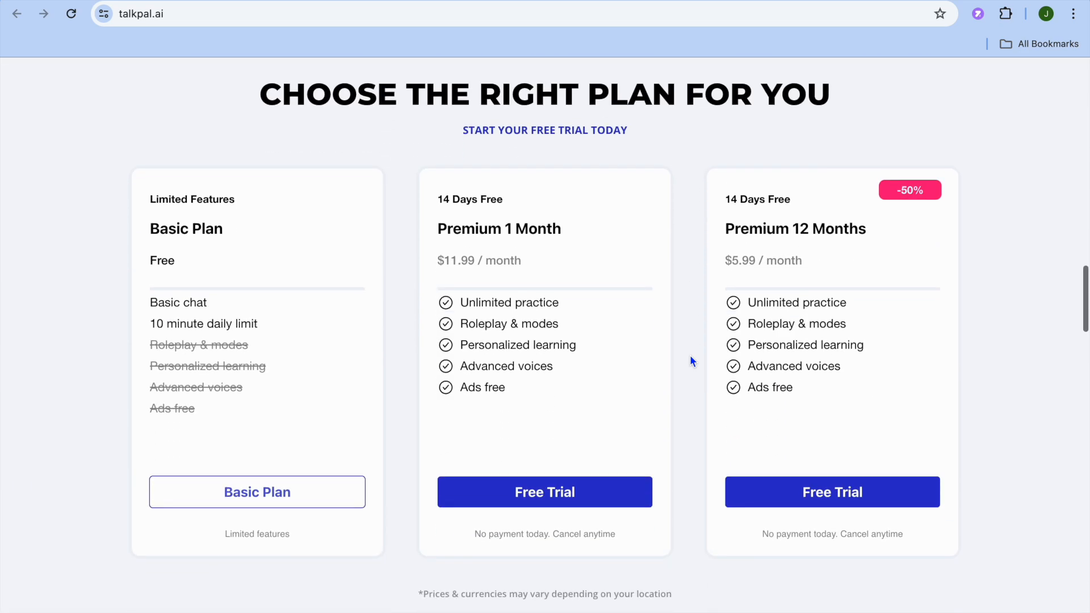
pyautogui.scroll(-3)
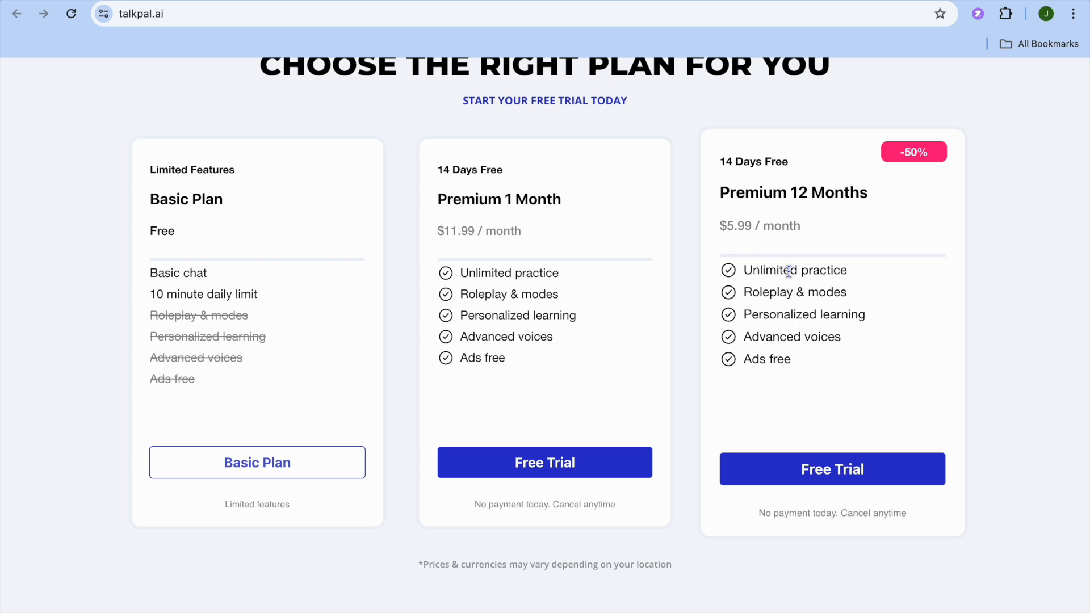
pyautogui.moveTo(833, 313)
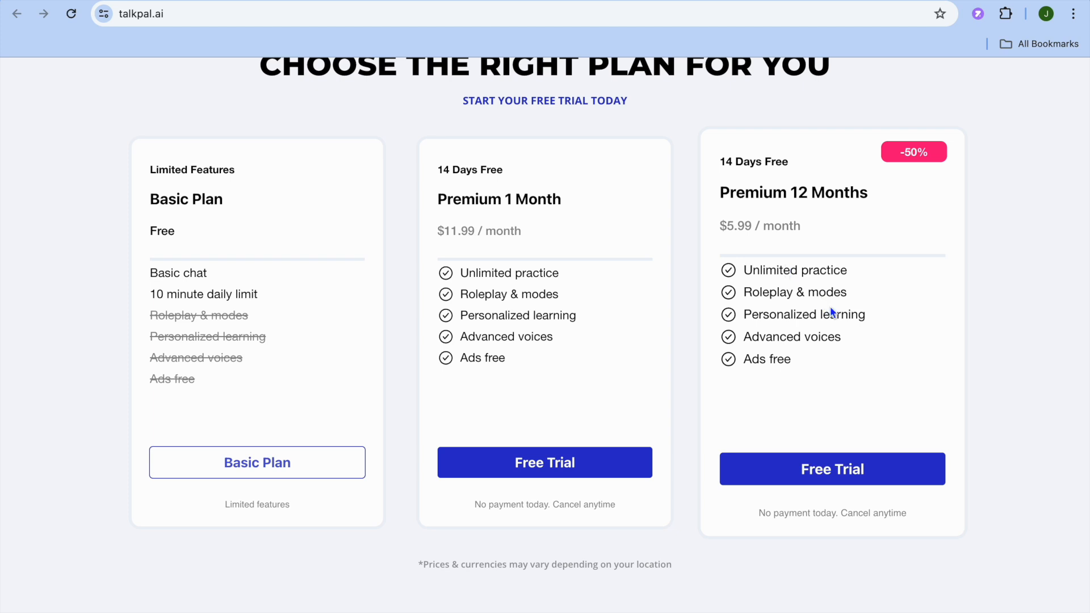
pyautogui.moveTo(856, 333)
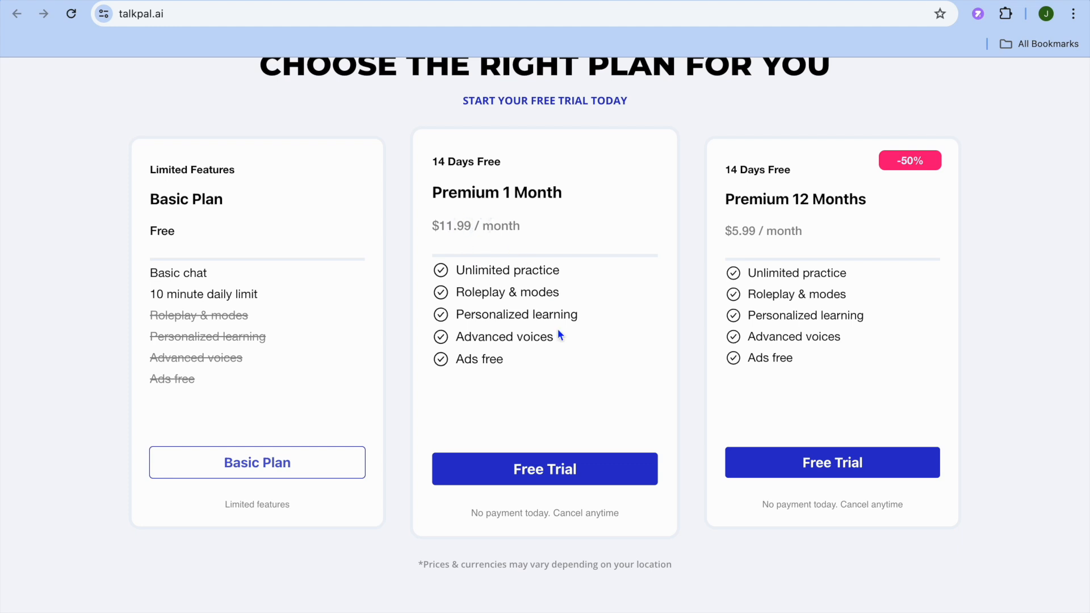
pyautogui.scroll(-3)
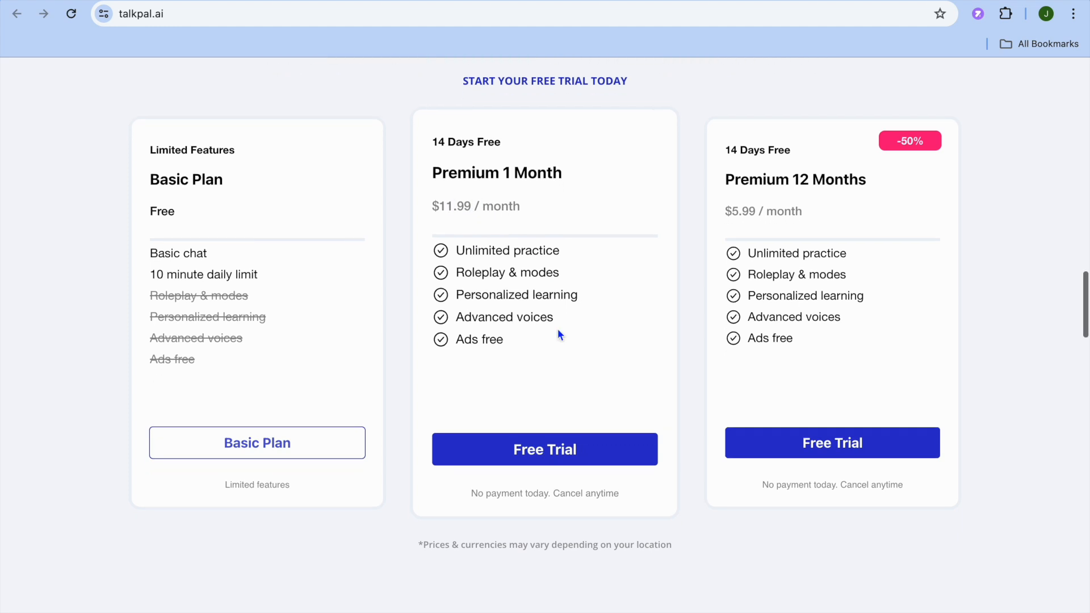
pyautogui.scroll(-3)
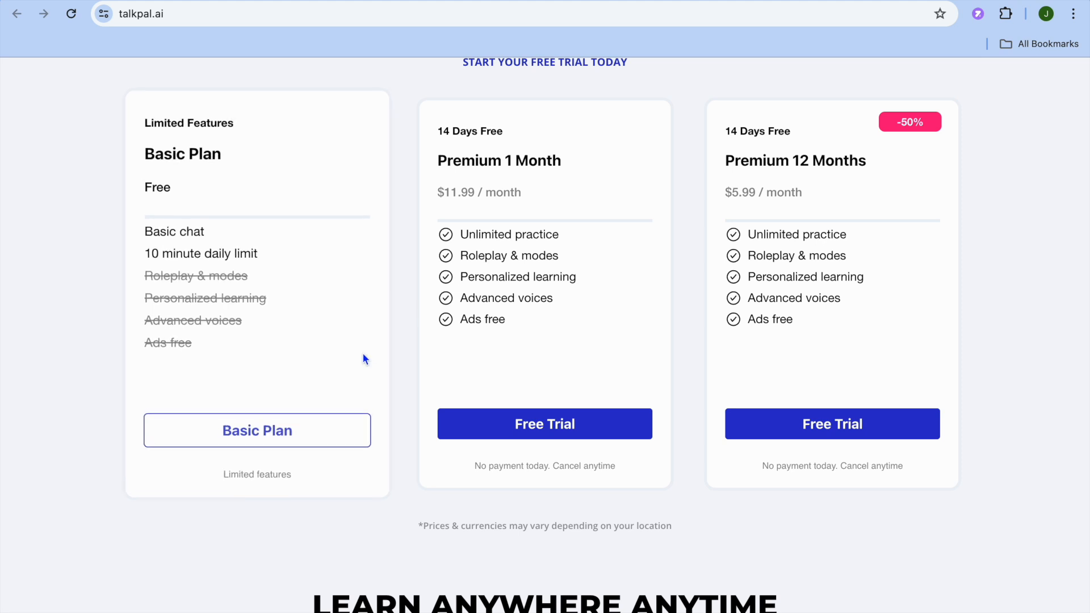
# - Start the free Basic Plan signup and choose Spanish as the language to learn
pyautogui.click(257, 430)
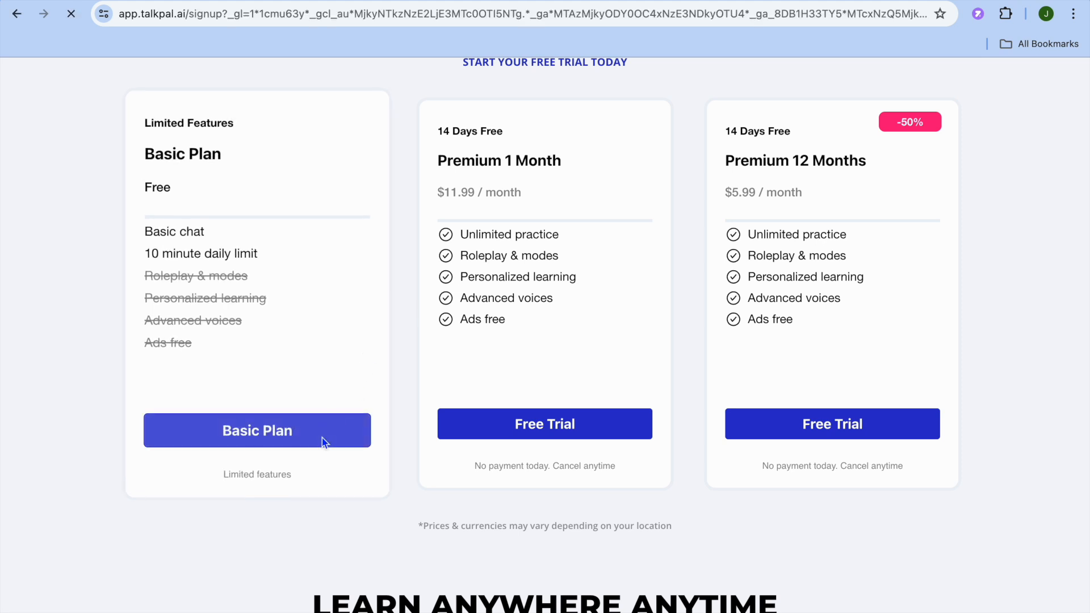
pyautogui.click(257, 430)
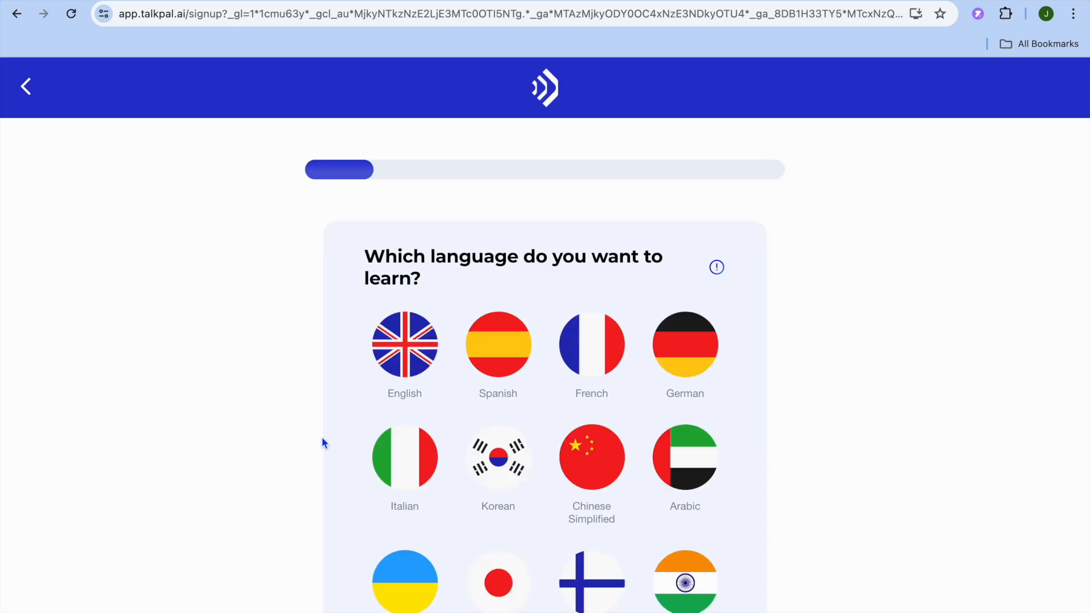
pyautogui.scroll(-3)
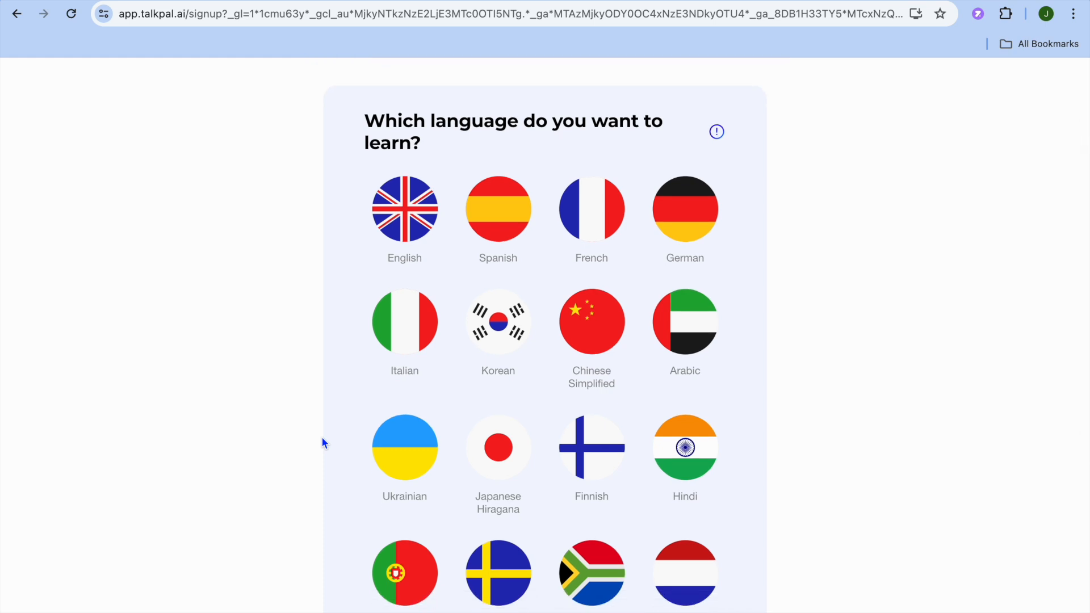
pyautogui.click(498, 209)
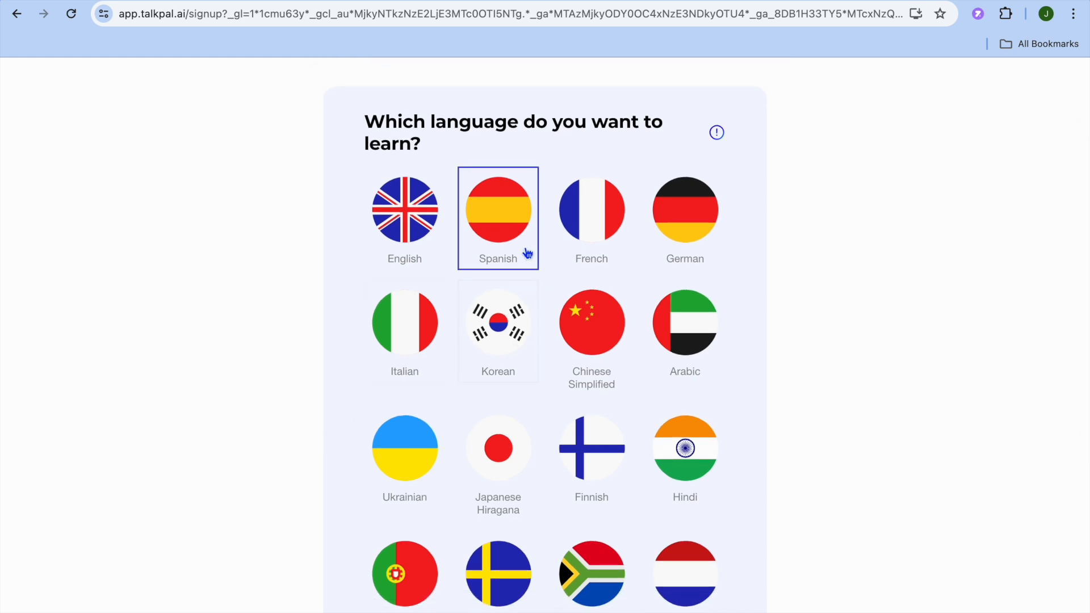
pyautogui.click(497, 209)
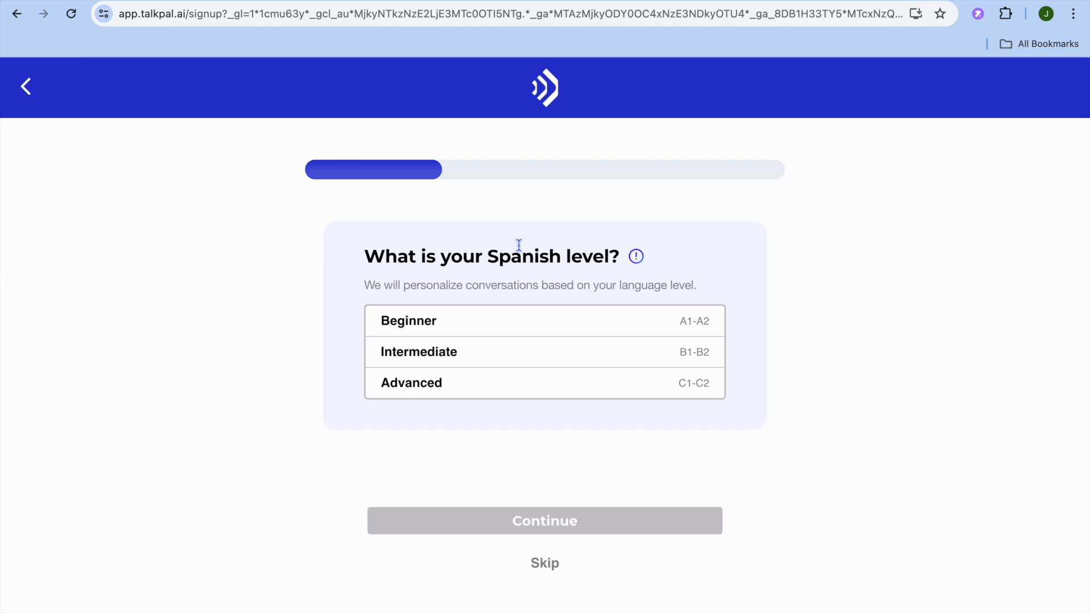
pyautogui.moveTo(583, 285)
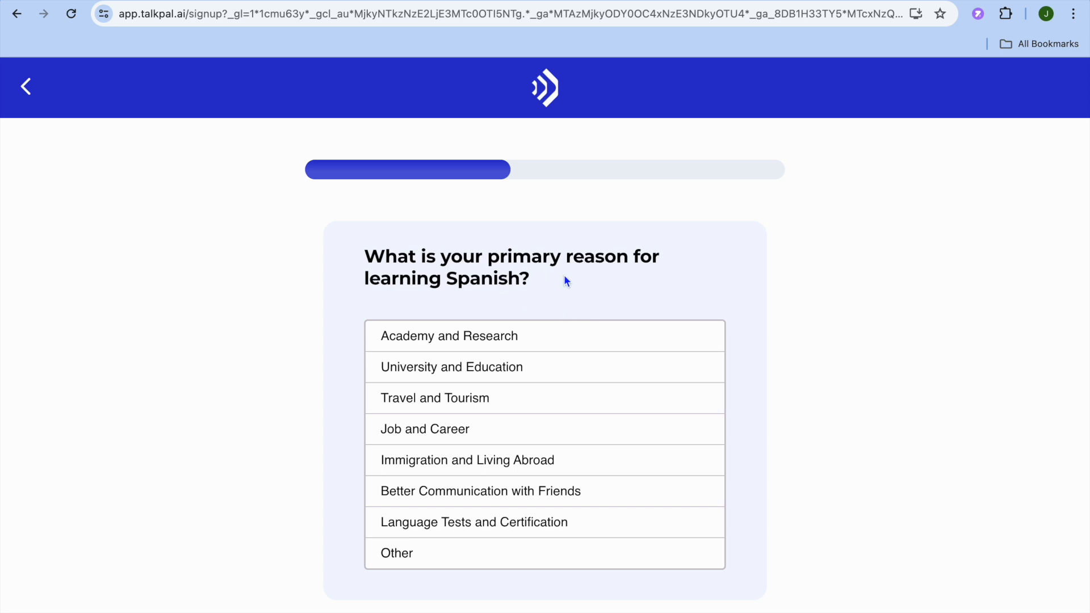
pyautogui.moveTo(564, 317)
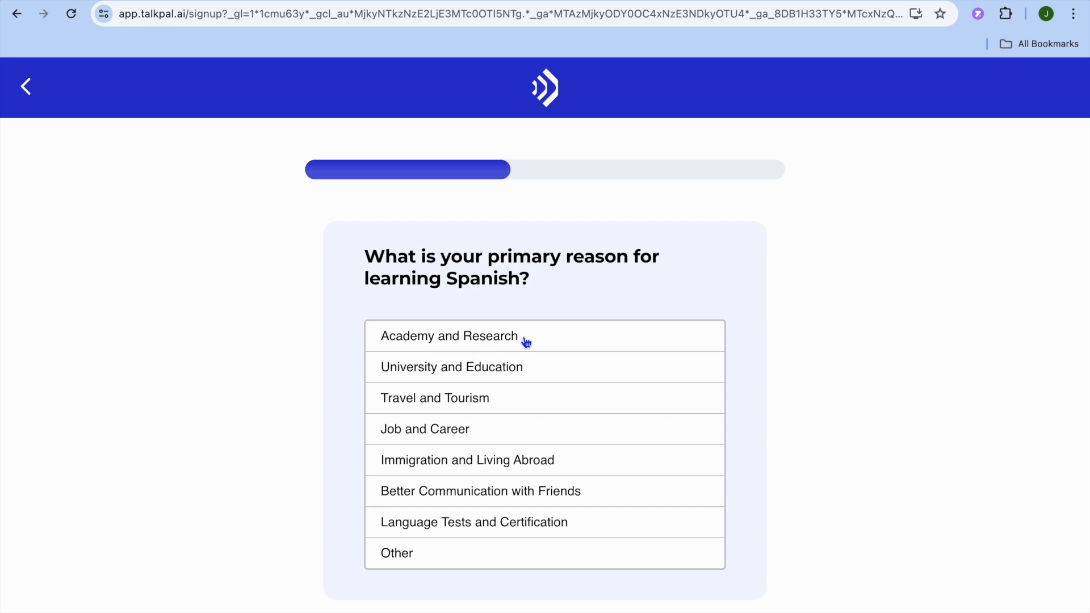
pyautogui.moveTo(515, 374)
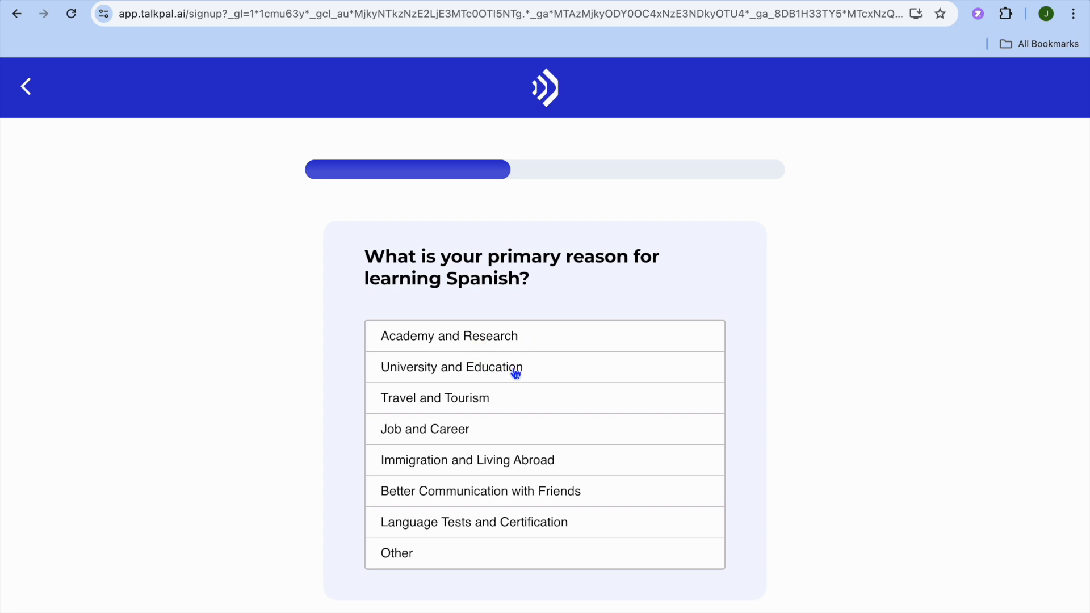
pyautogui.moveTo(488, 403)
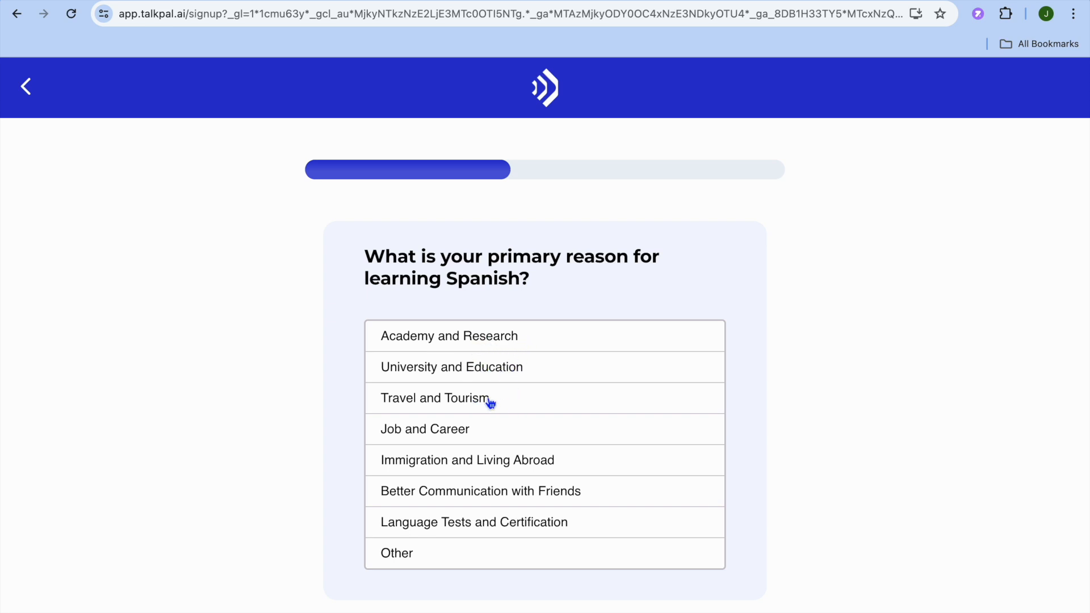
pyautogui.moveTo(492, 447)
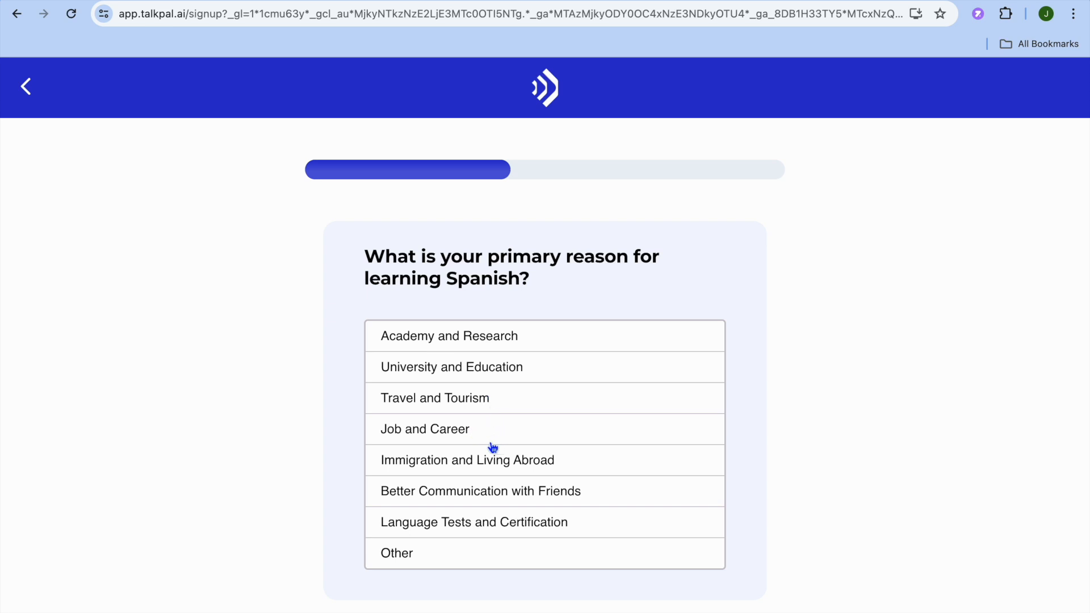
pyautogui.moveTo(532, 531)
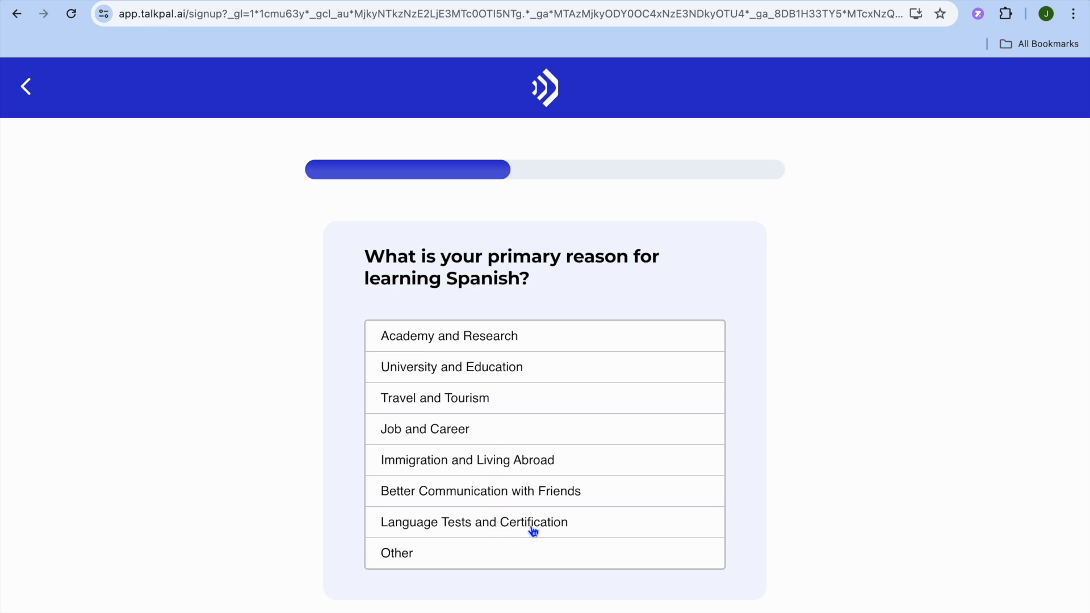
# - Answer Language Tests and Certification as the reason and set English as the native language
pyautogui.click(475, 522)
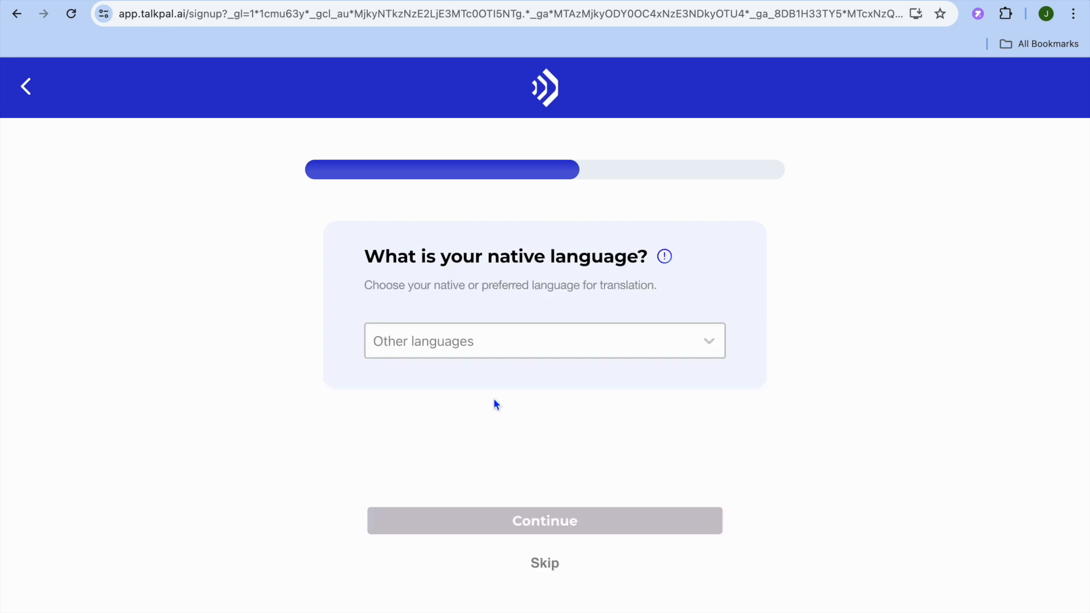
pyautogui.moveTo(632, 377)
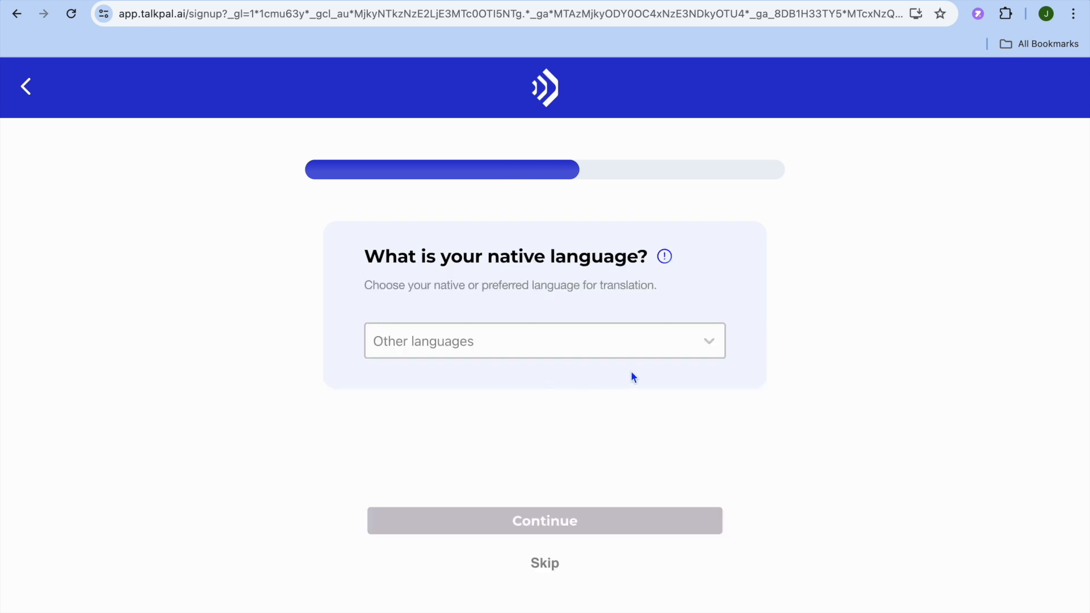
pyautogui.click(544, 340)
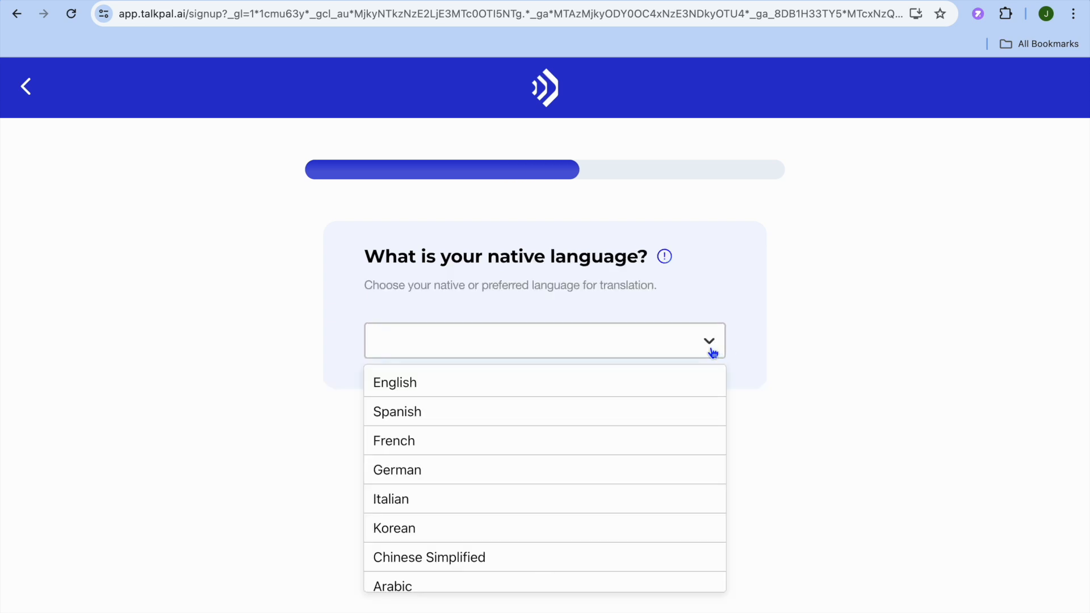
pyautogui.click(394, 381)
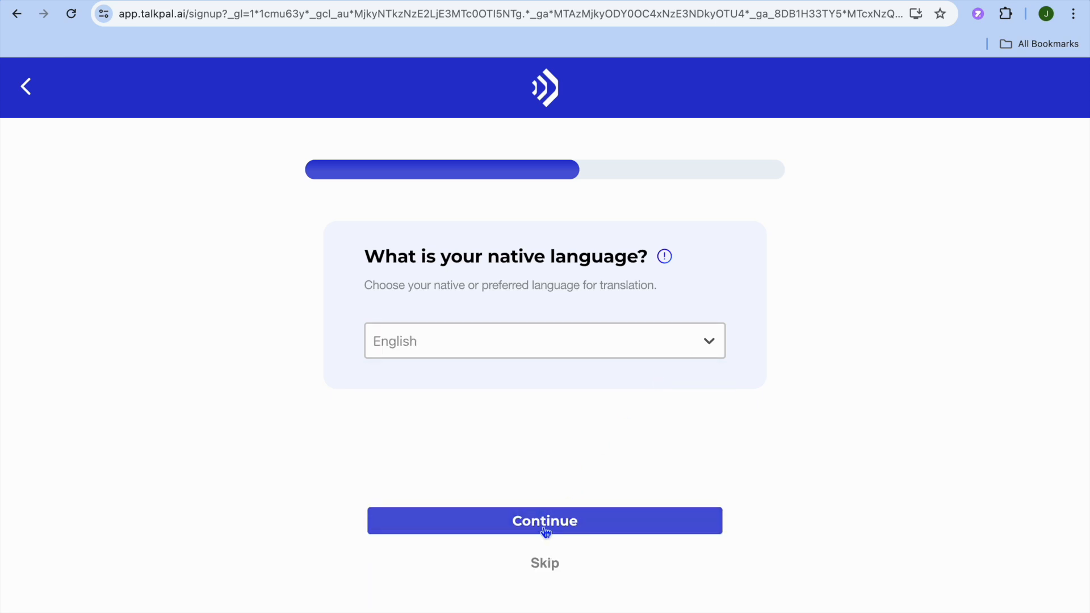
pyautogui.click(544, 521)
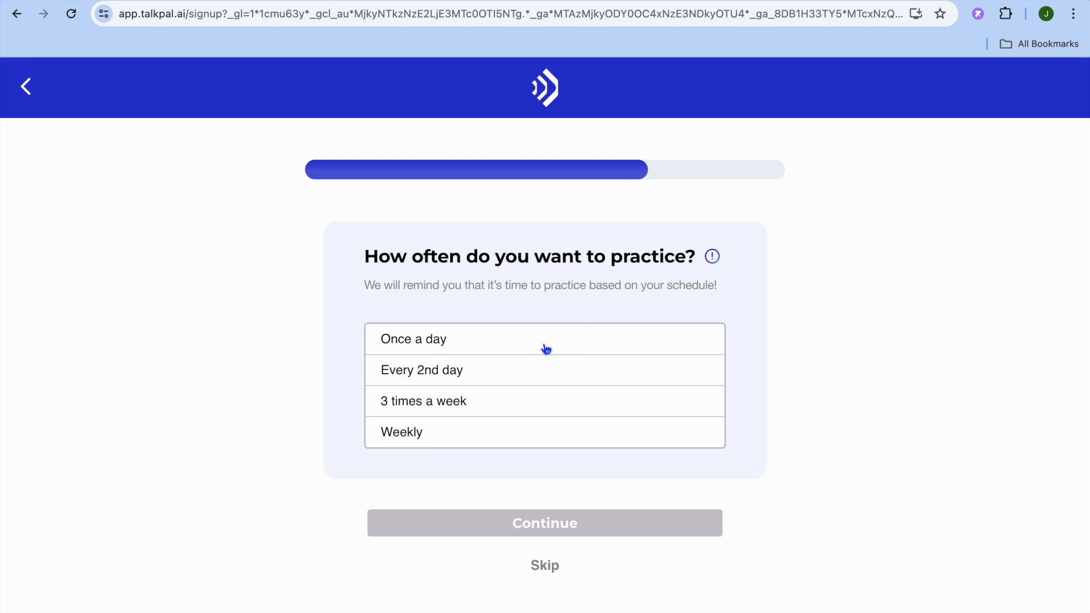
pyautogui.moveTo(527, 339)
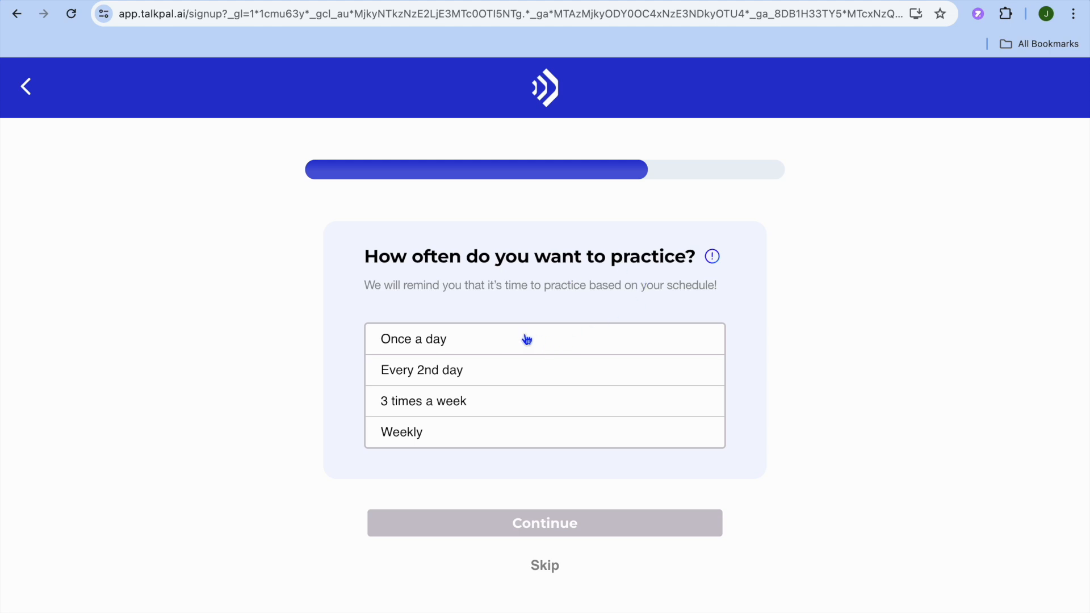
pyautogui.moveTo(522, 340)
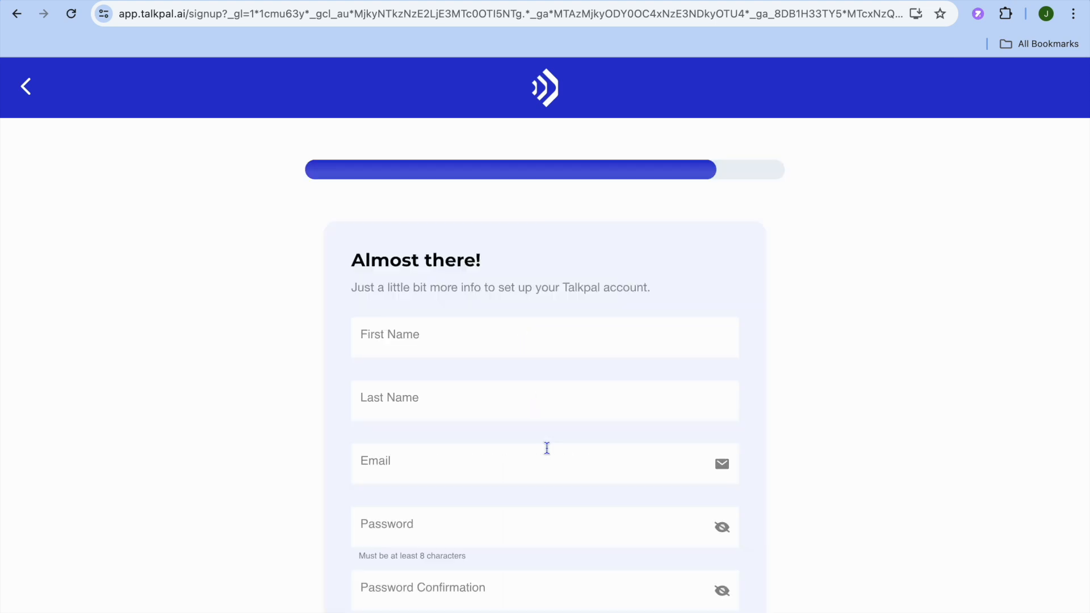
pyautogui.scroll(-3)
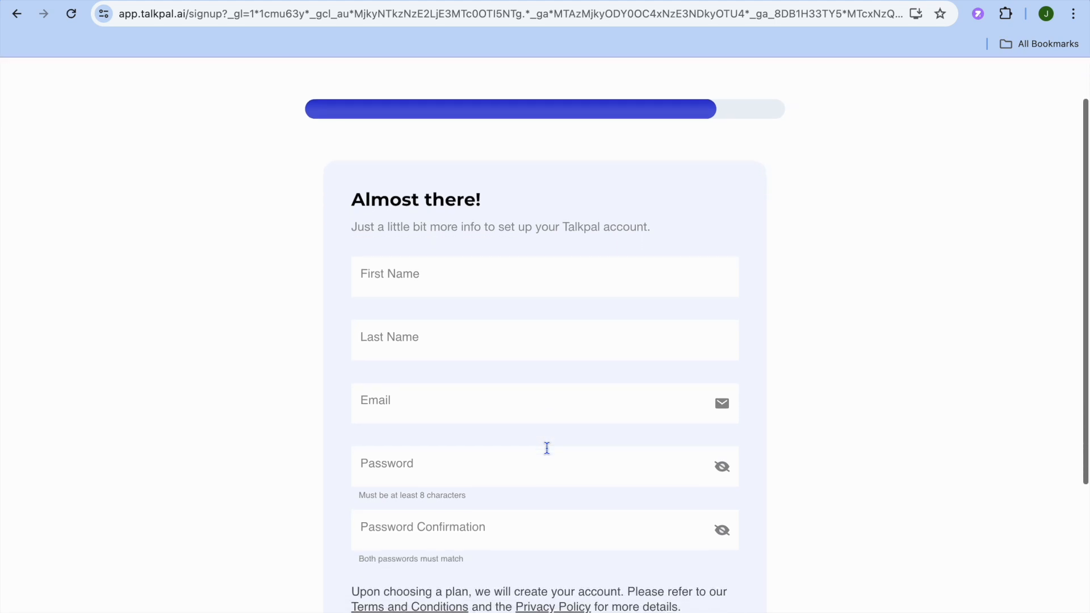
pyautogui.scroll(-3)
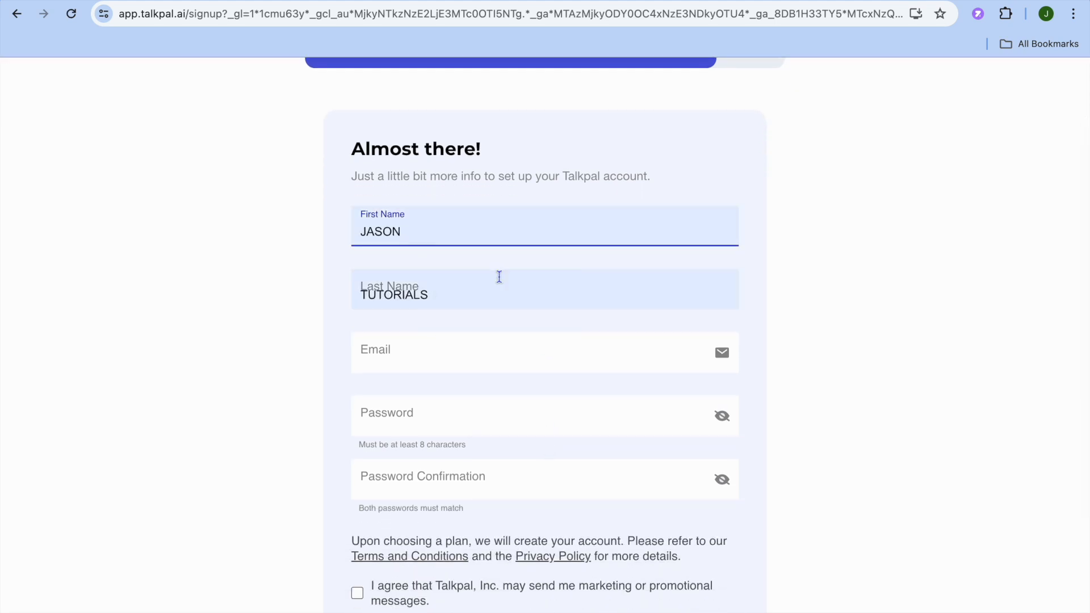
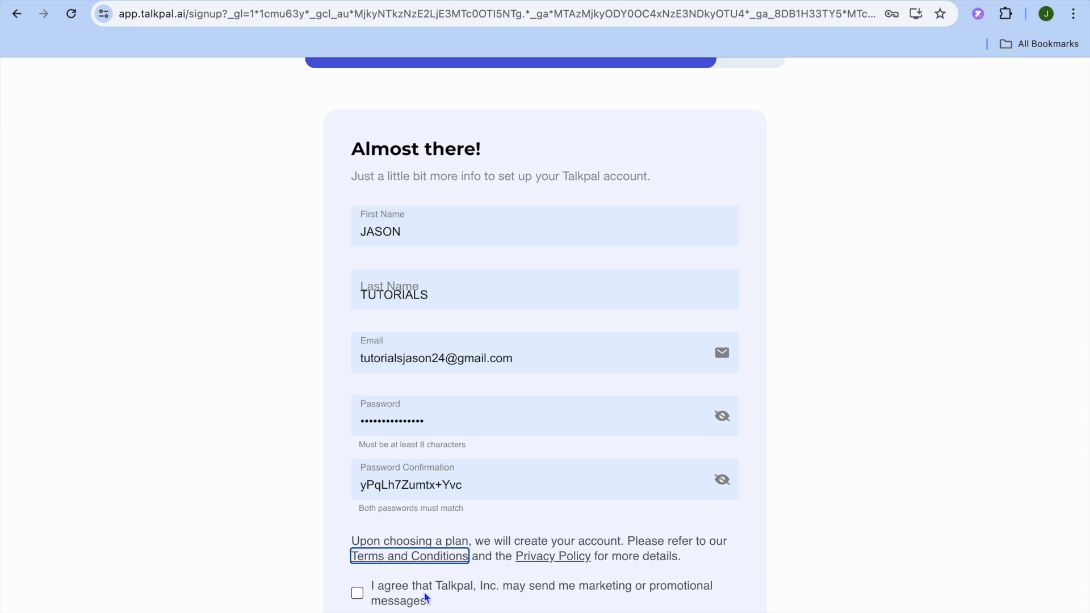
pyautogui.click(358, 593)
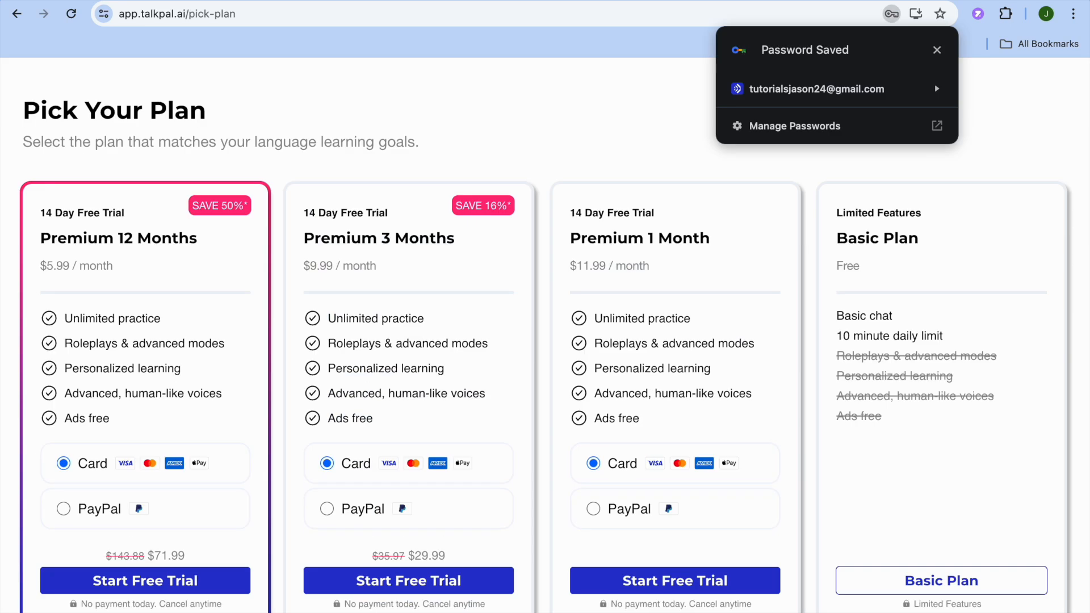
# - Dismiss the saved-password notice and choose the free Basic Plan
pyautogui.click(937, 49)
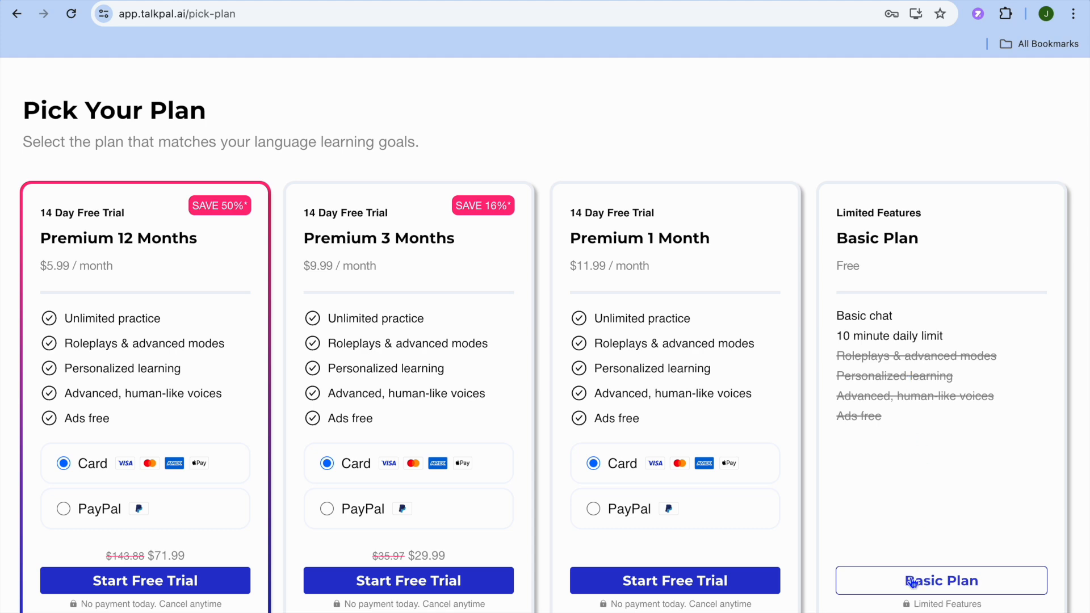
pyautogui.click(940, 580)
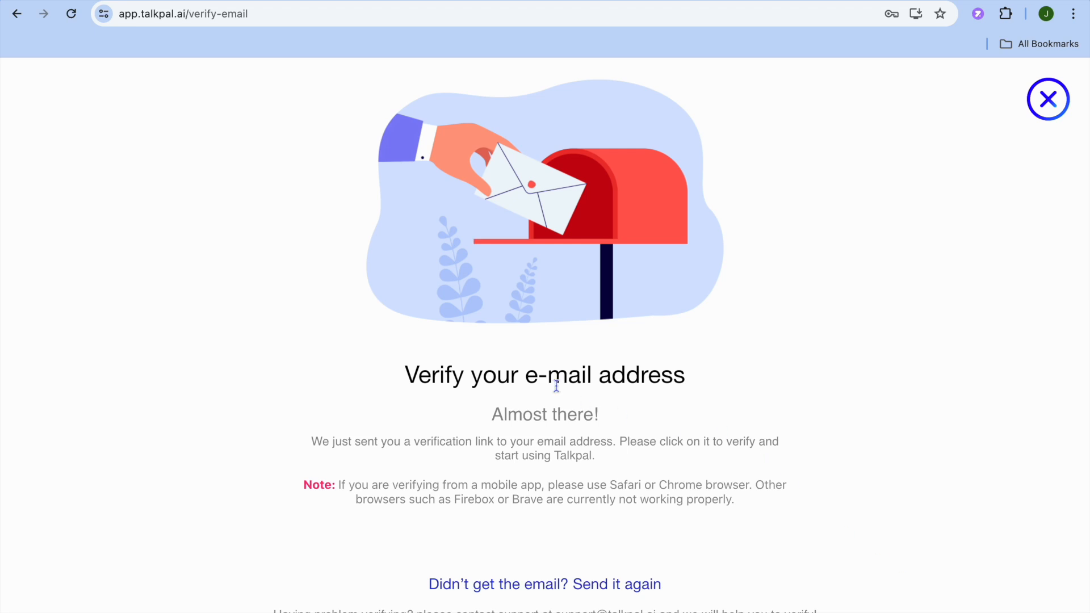
pyautogui.moveTo(525, 373)
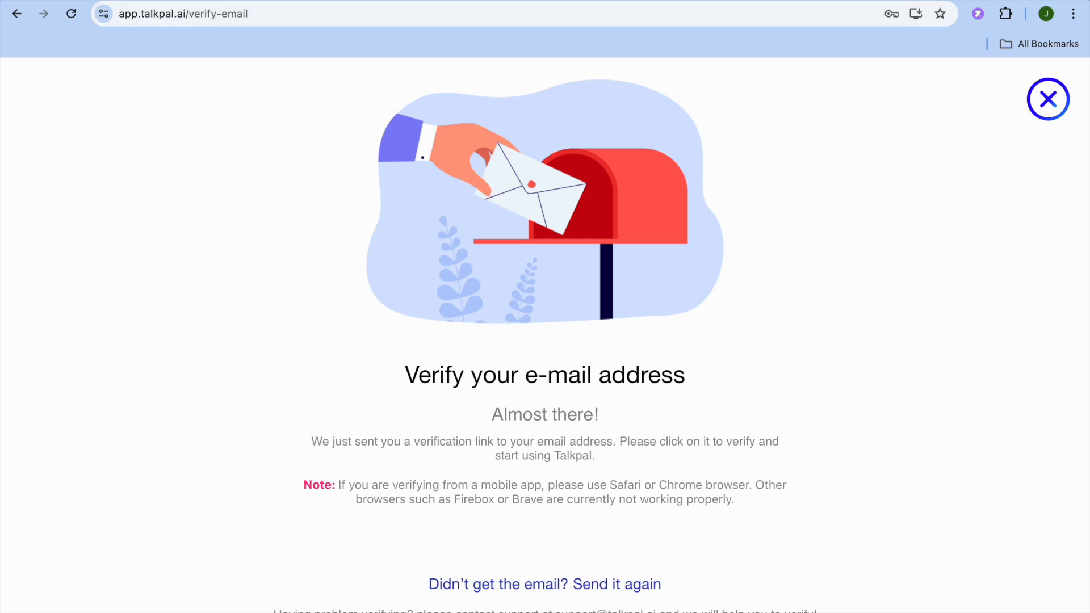
# - Leave the email verification page without verifying
pyautogui.click(1047, 99)
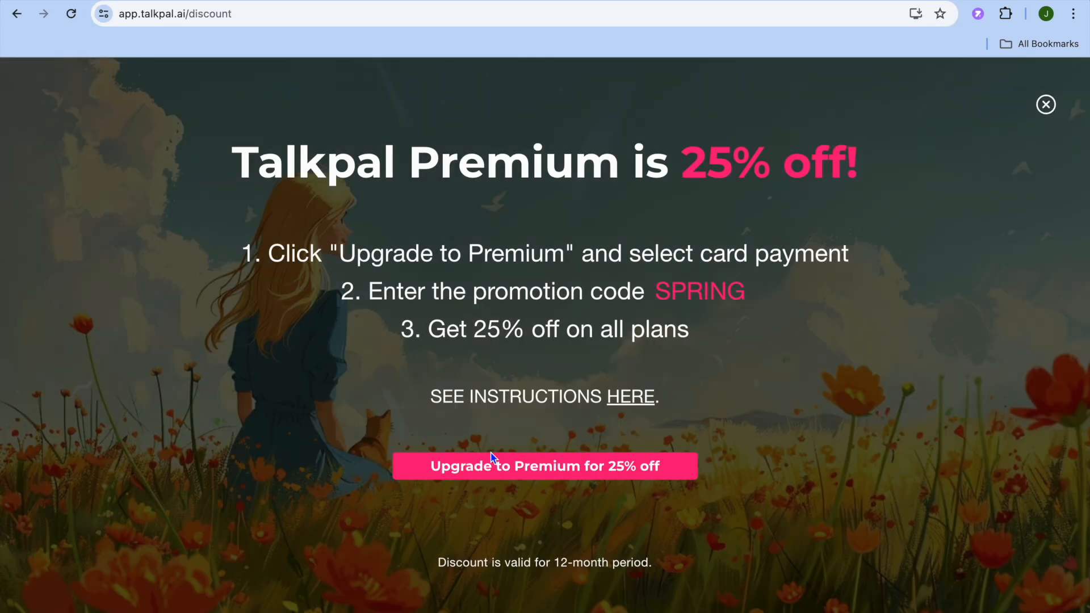
pyautogui.moveTo(797, 348)
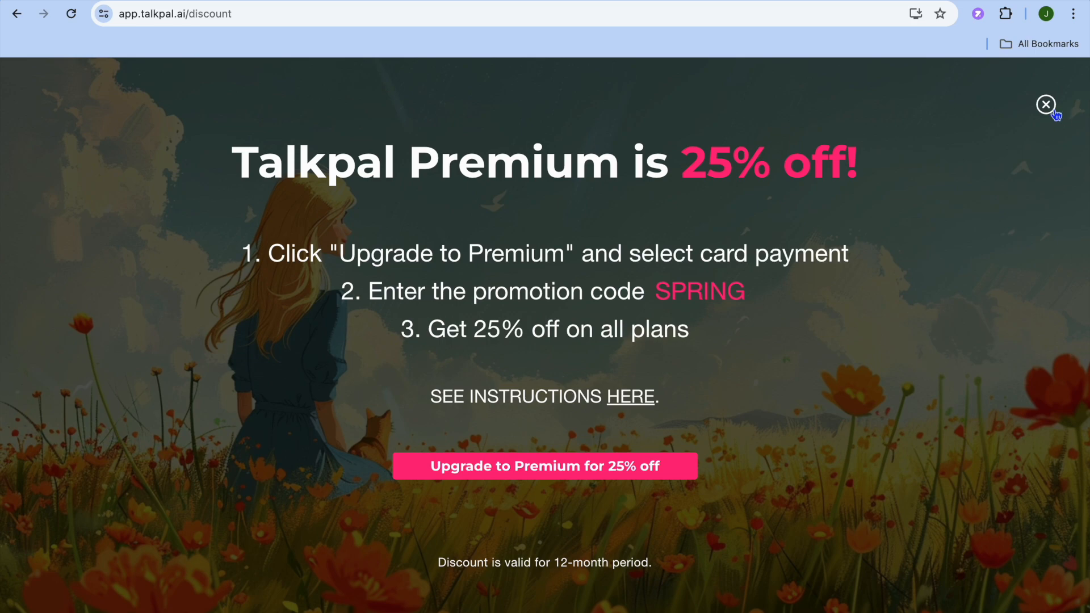
# - Dismiss the 25% off Premium offer to reach the dashboard
pyautogui.click(1045, 104)
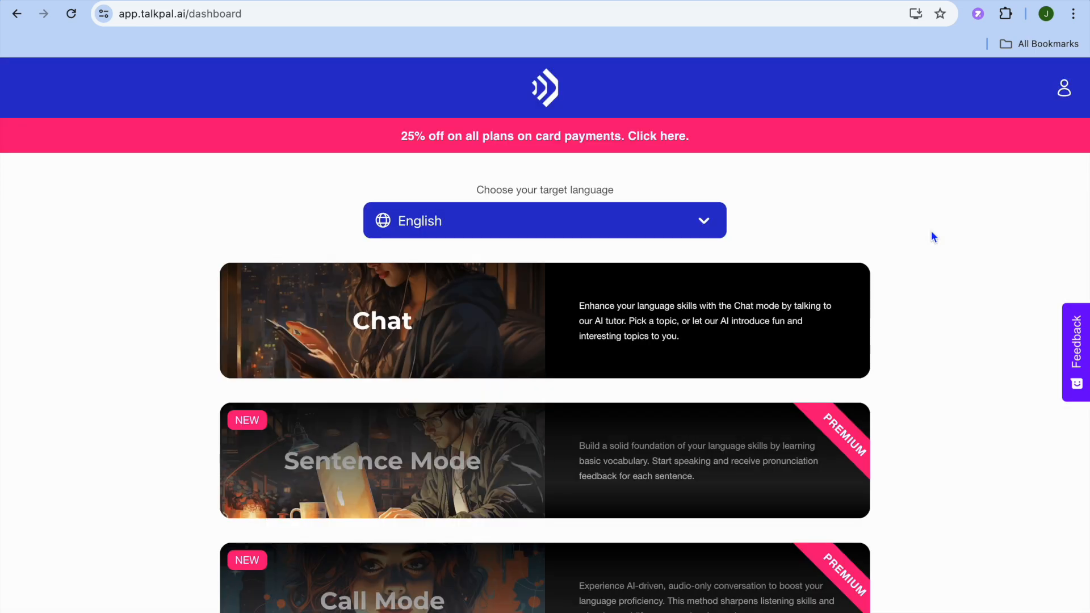
pyautogui.scroll(-3)
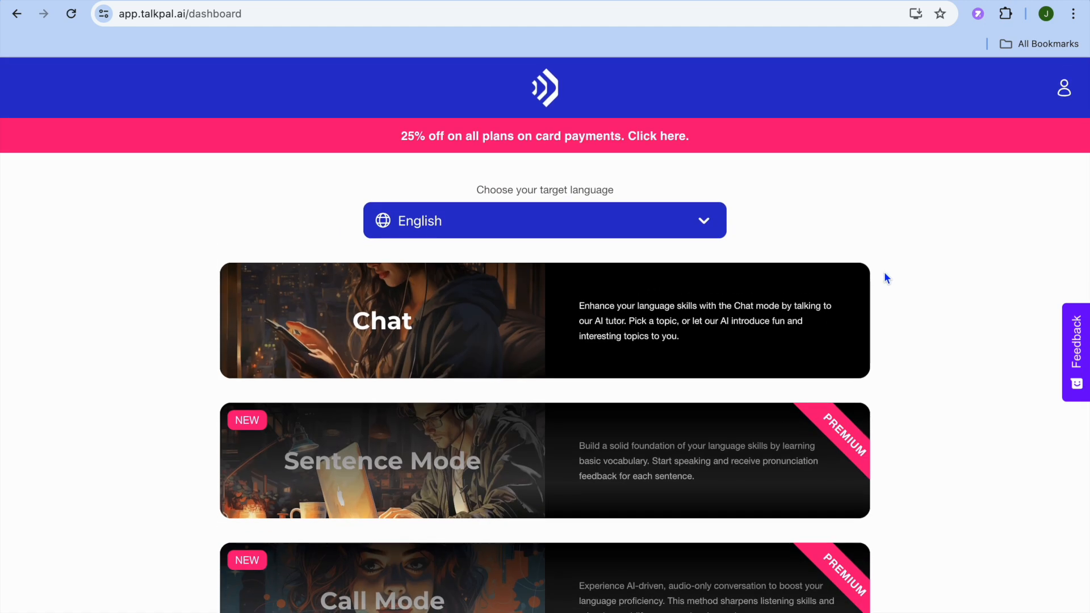
pyautogui.scroll(-3)
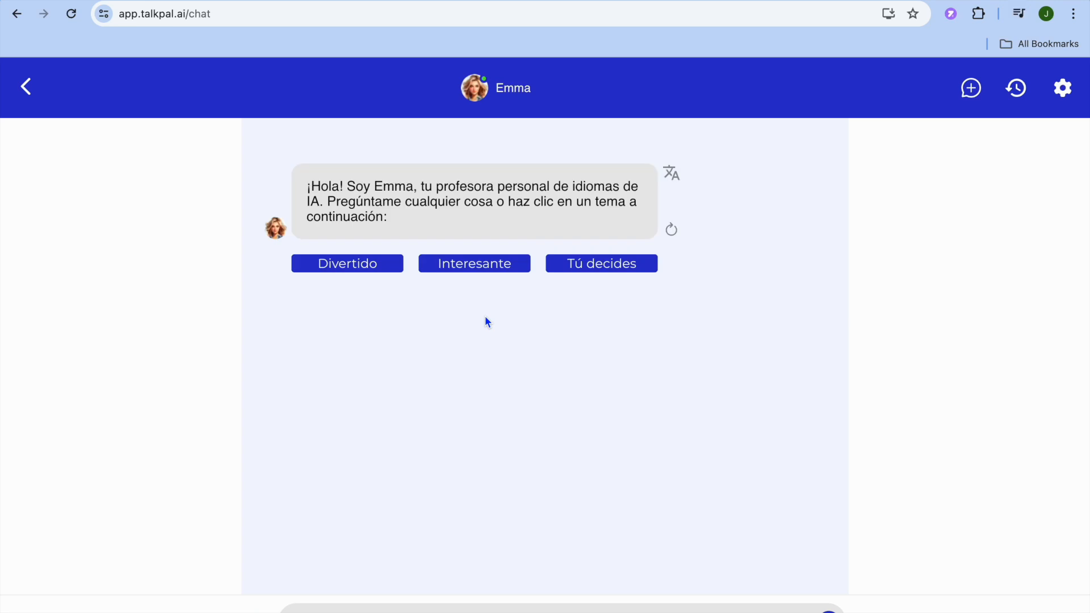
pyautogui.moveTo(529, 391)
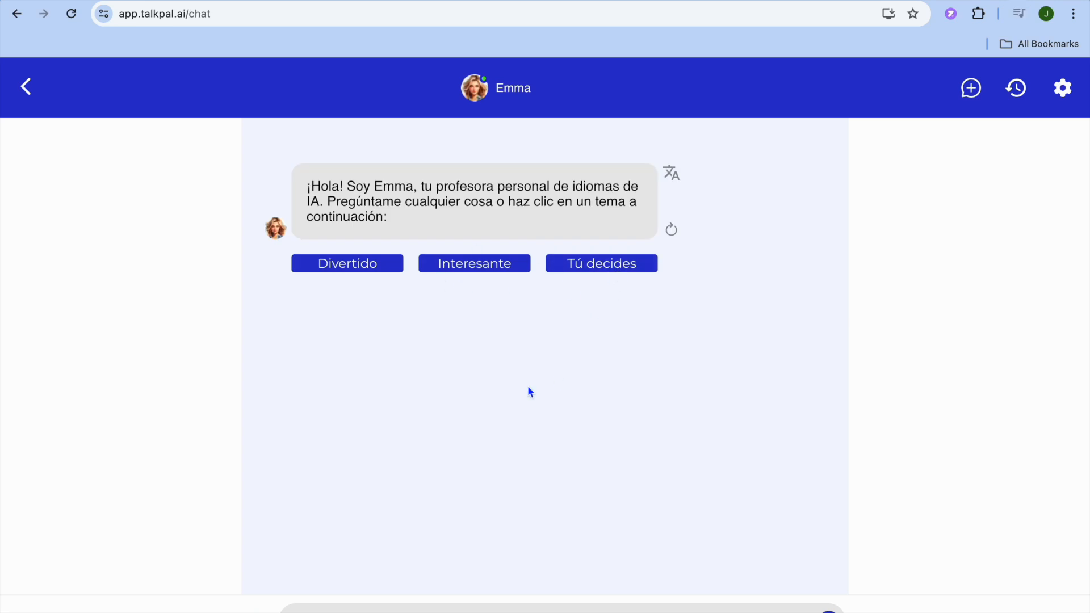
pyautogui.moveTo(549, 400)
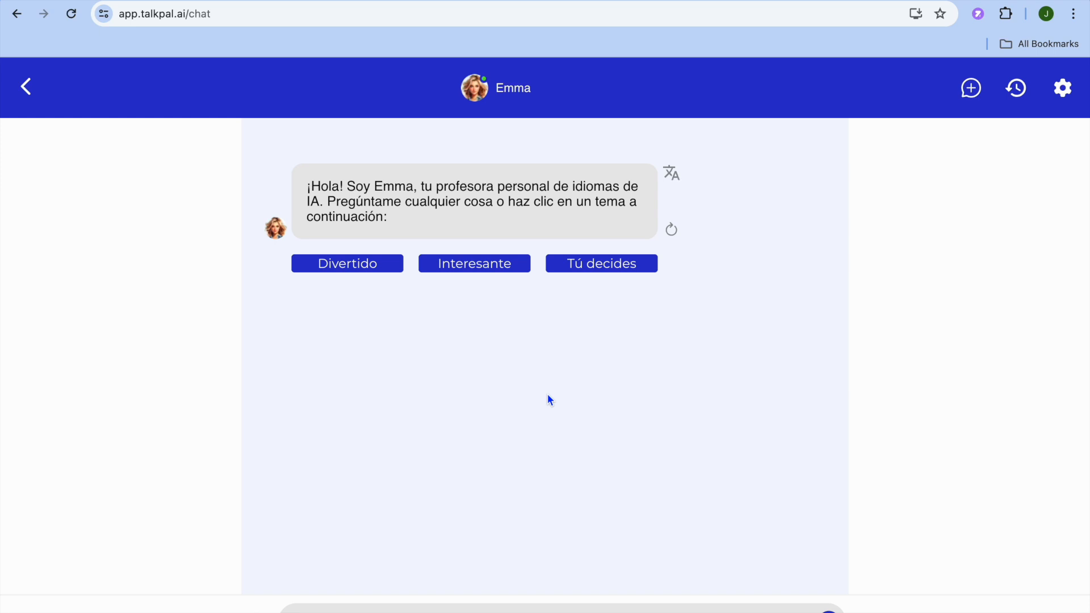
pyautogui.moveTo(819, 551)
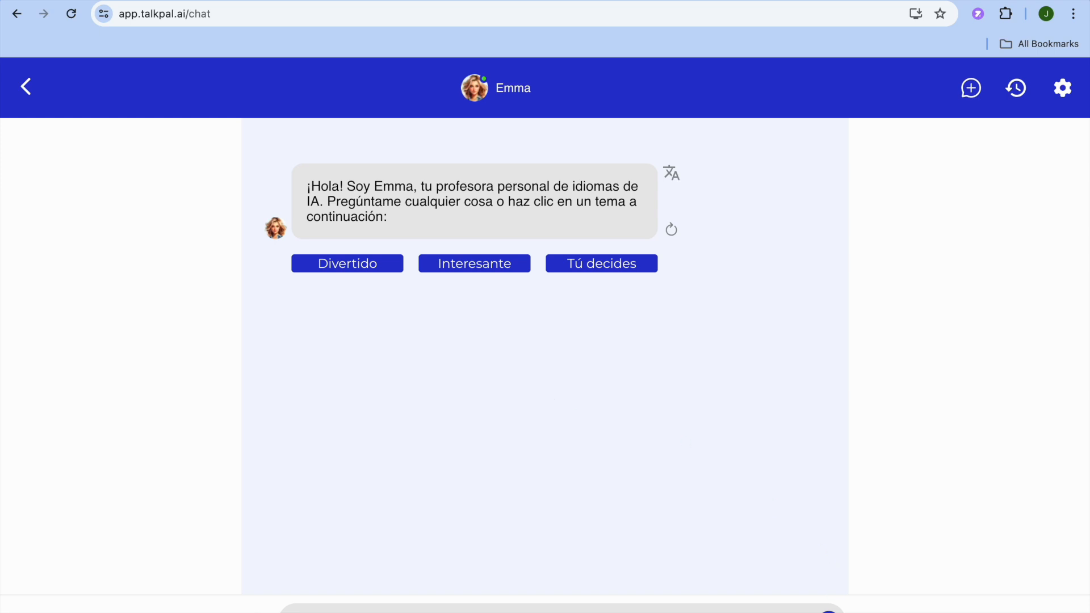
pyautogui.moveTo(754, 302)
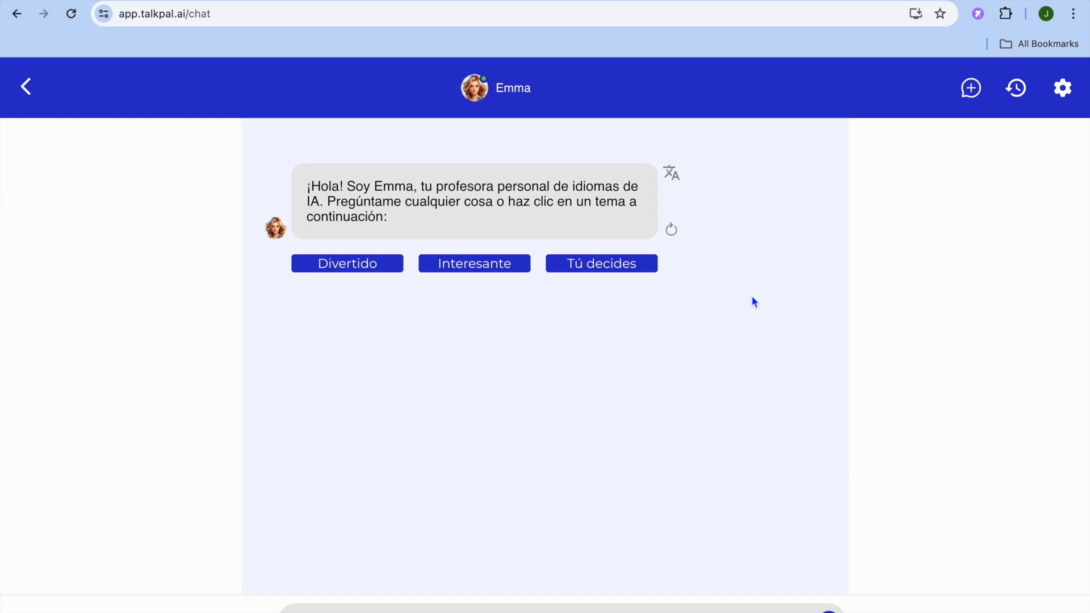
pyautogui.moveTo(693, 183)
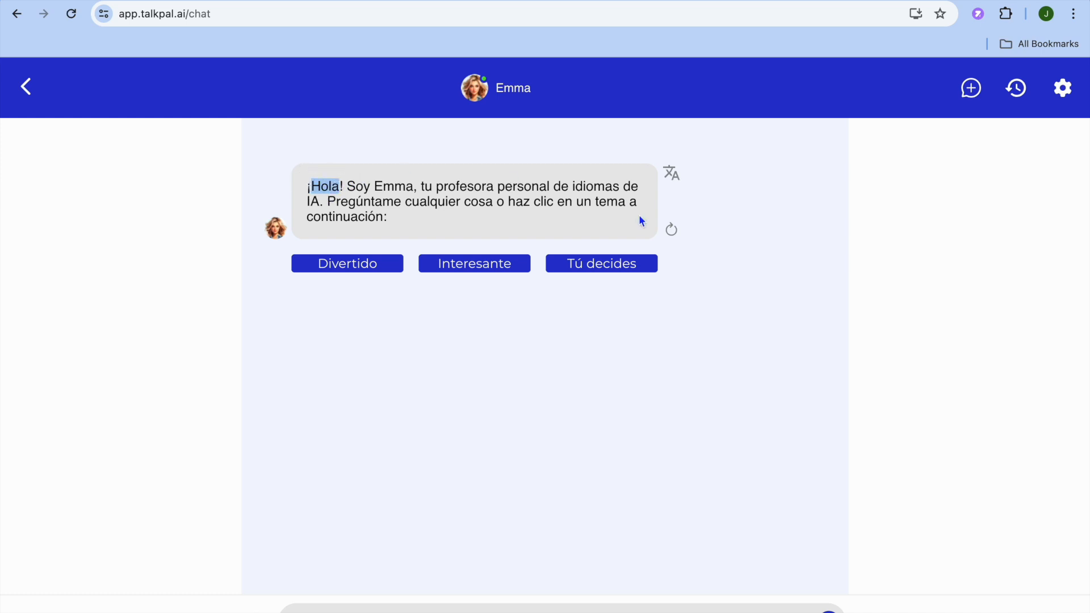
pyautogui.moveTo(705, 203)
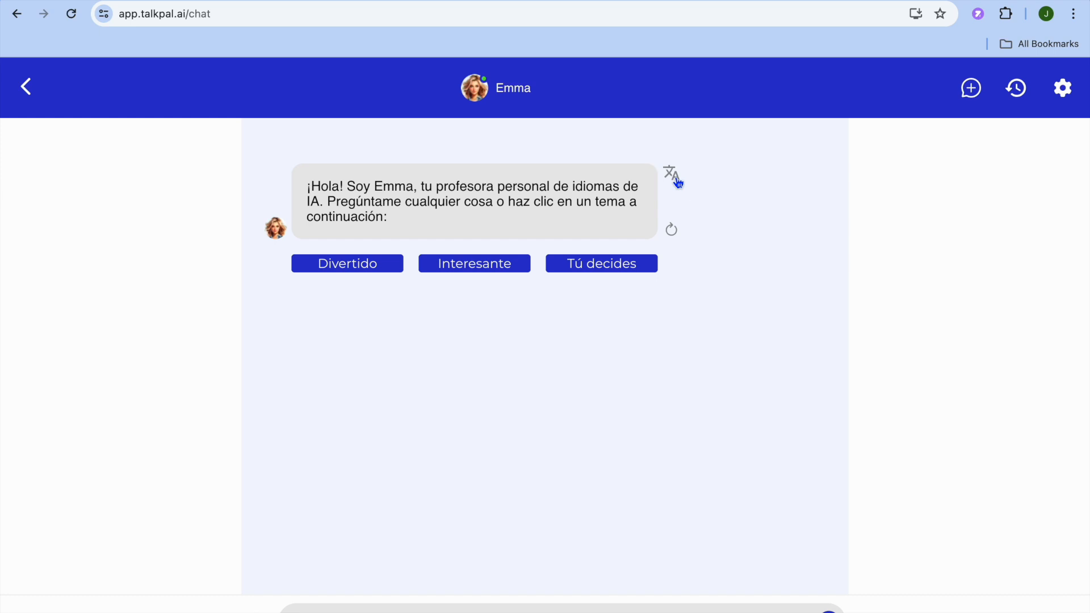
pyautogui.click(670, 172)
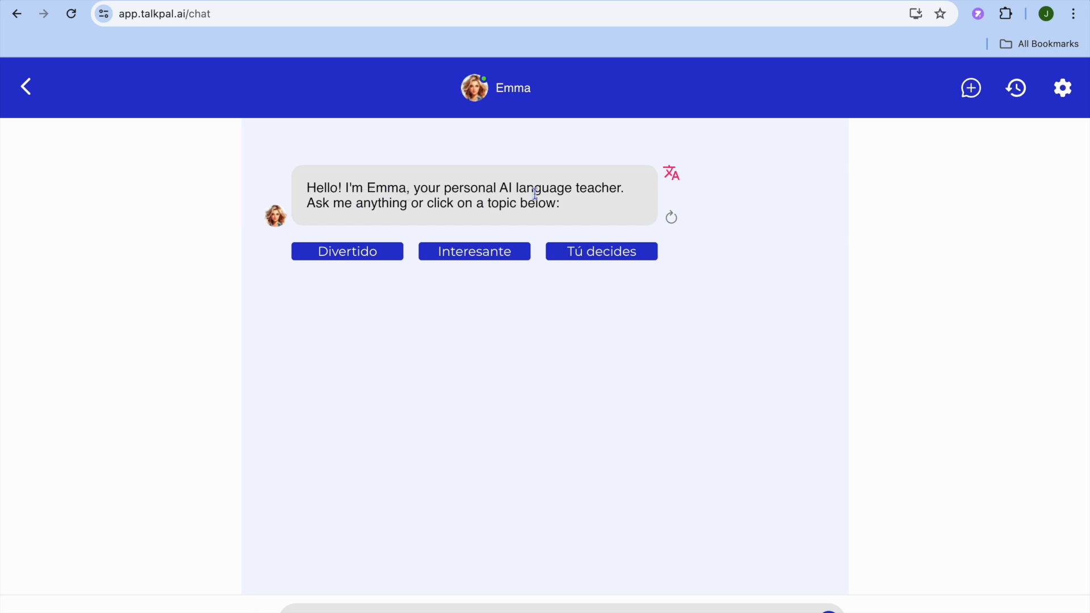
pyautogui.moveTo(580, 203)
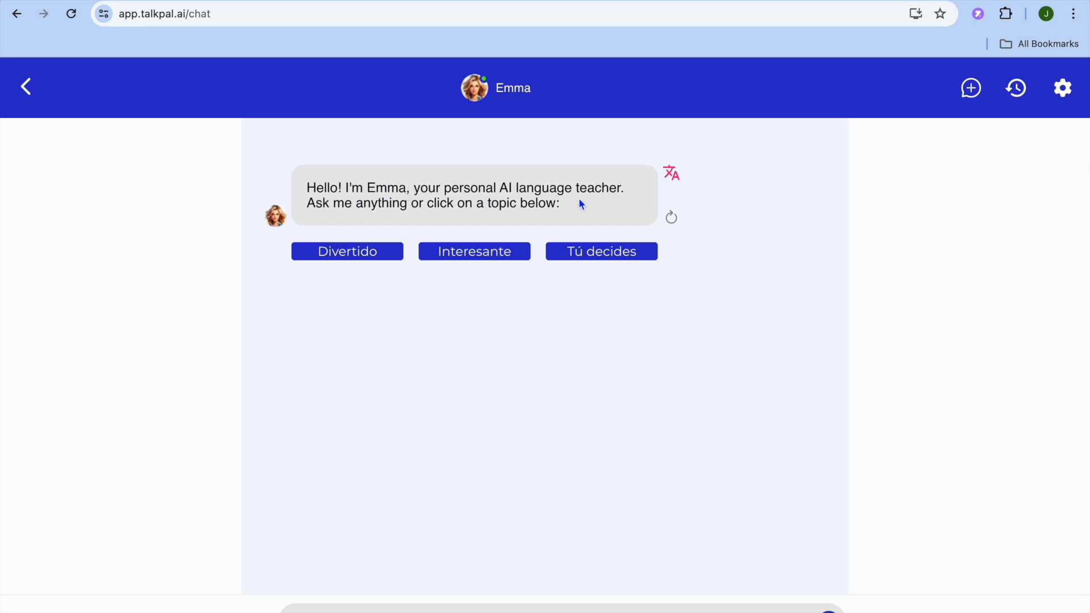
pyautogui.moveTo(560, 207)
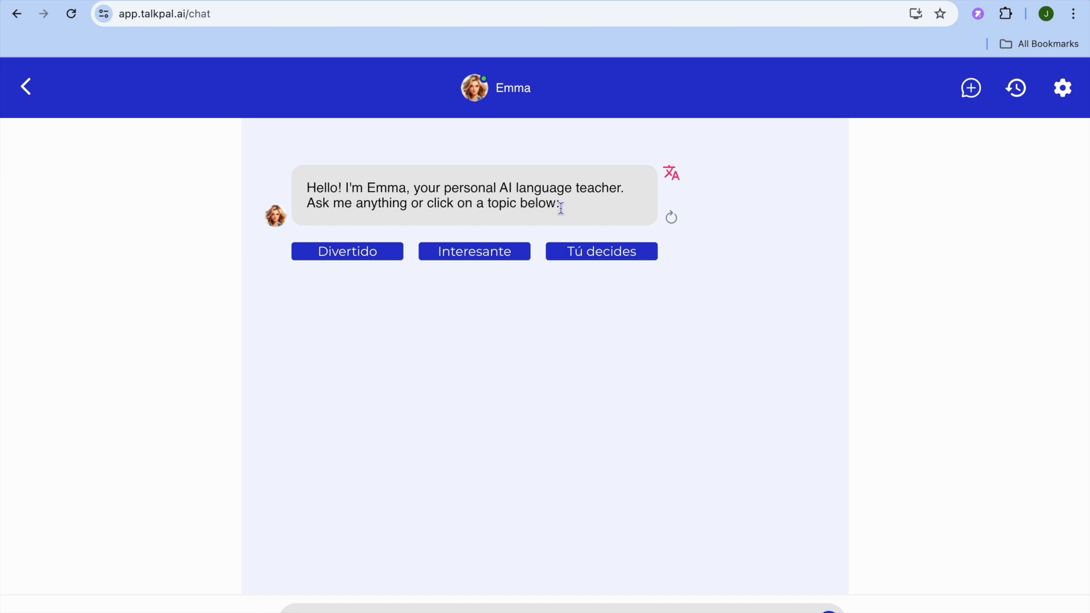
pyautogui.moveTo(574, 445)
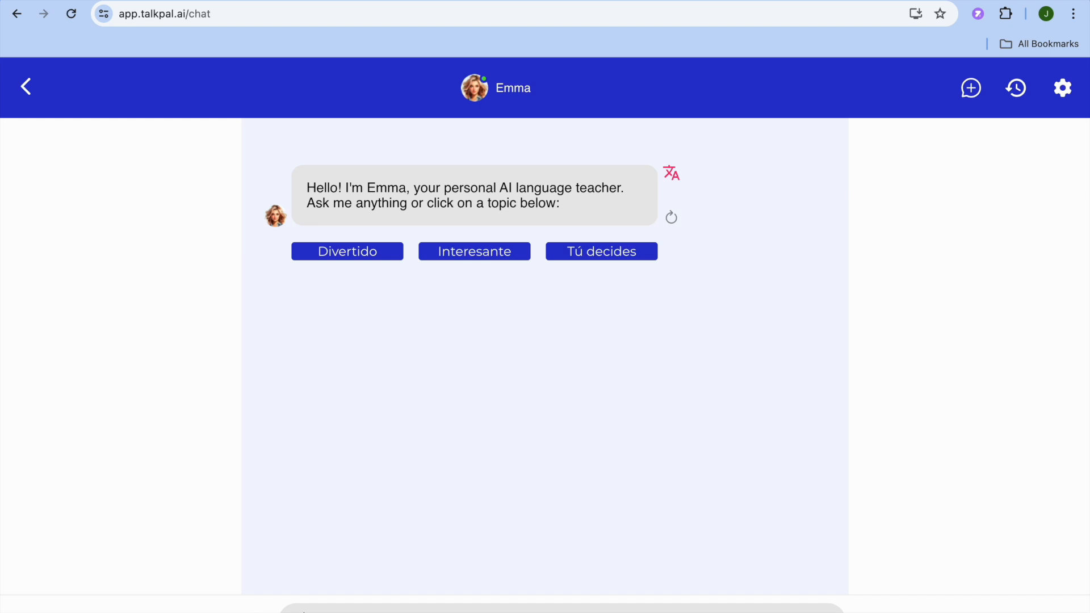
# - Send 'hi im jason and i want to learn spanish fast' and translate Emma's Spanish reply into English
pyautogui.write('hi im jason and i want to learn spanish fast')
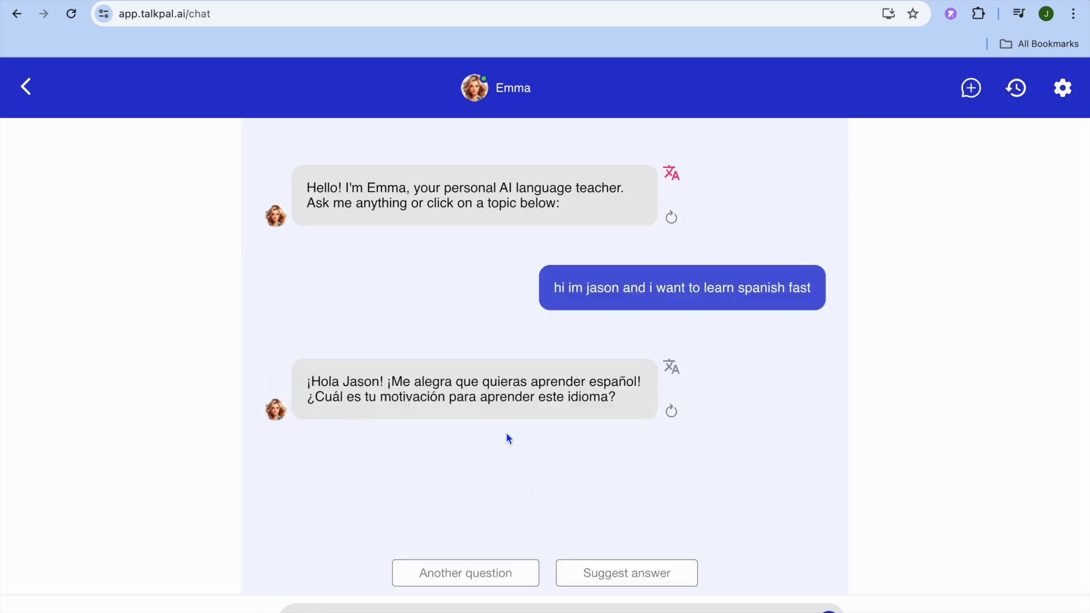
pyautogui.click(669, 388)
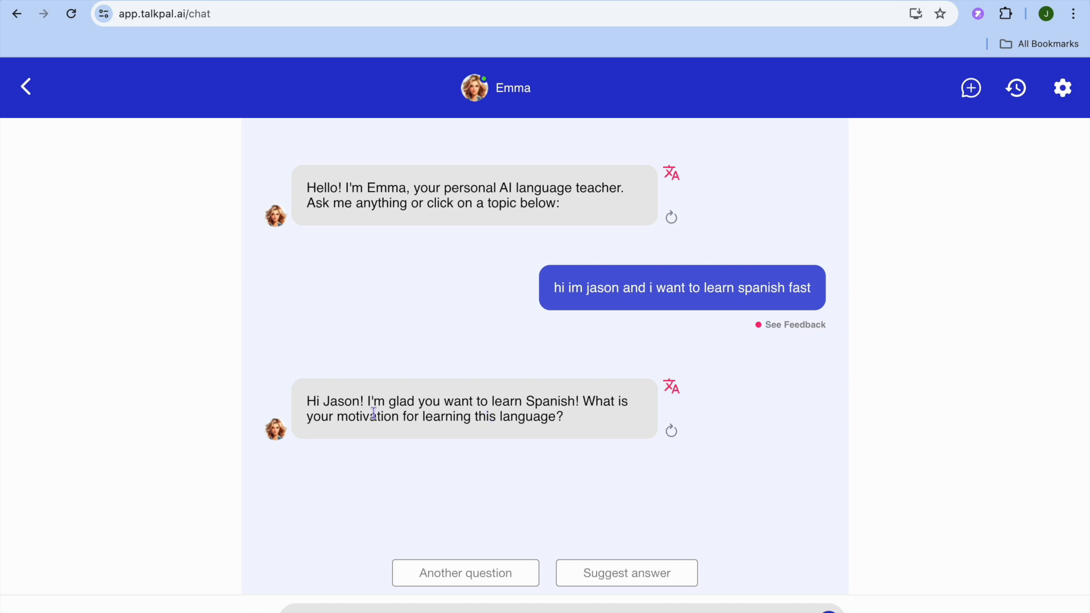
pyautogui.moveTo(535, 404)
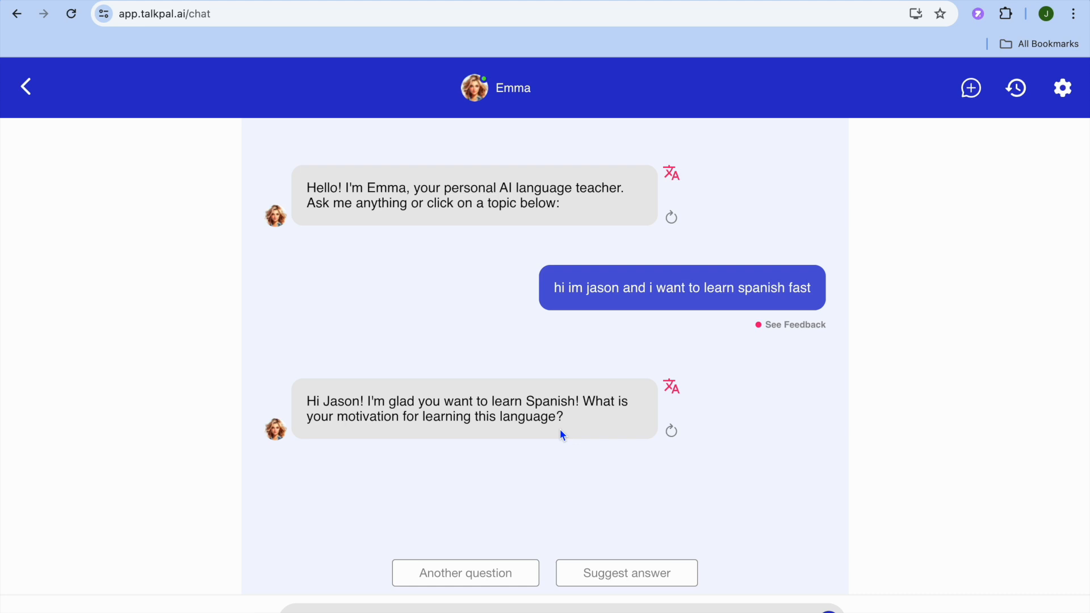
pyautogui.moveTo(671, 506)
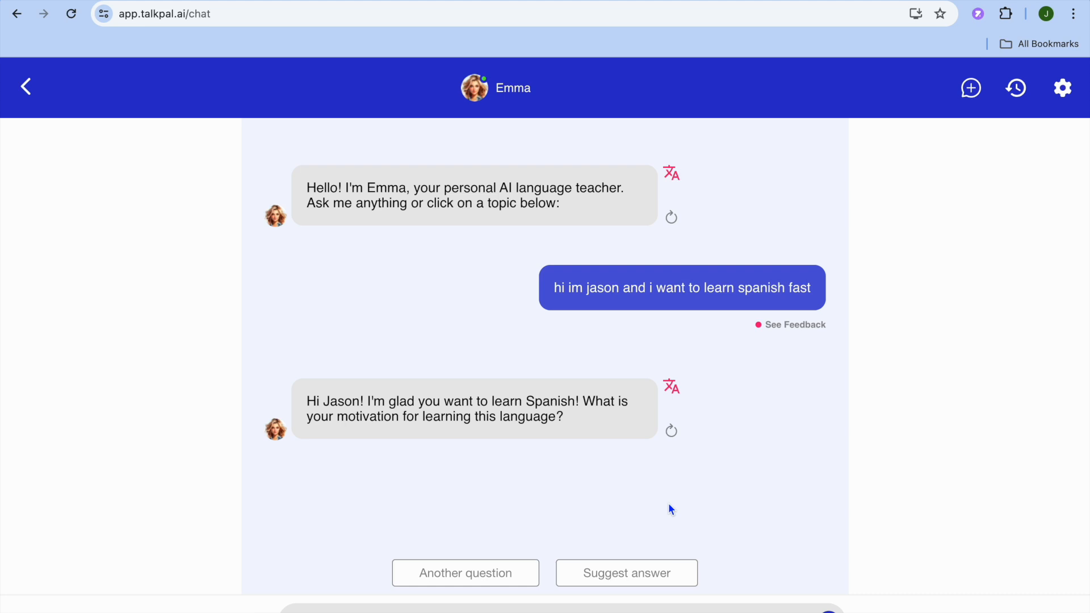
pyautogui.moveTo(680, 508)
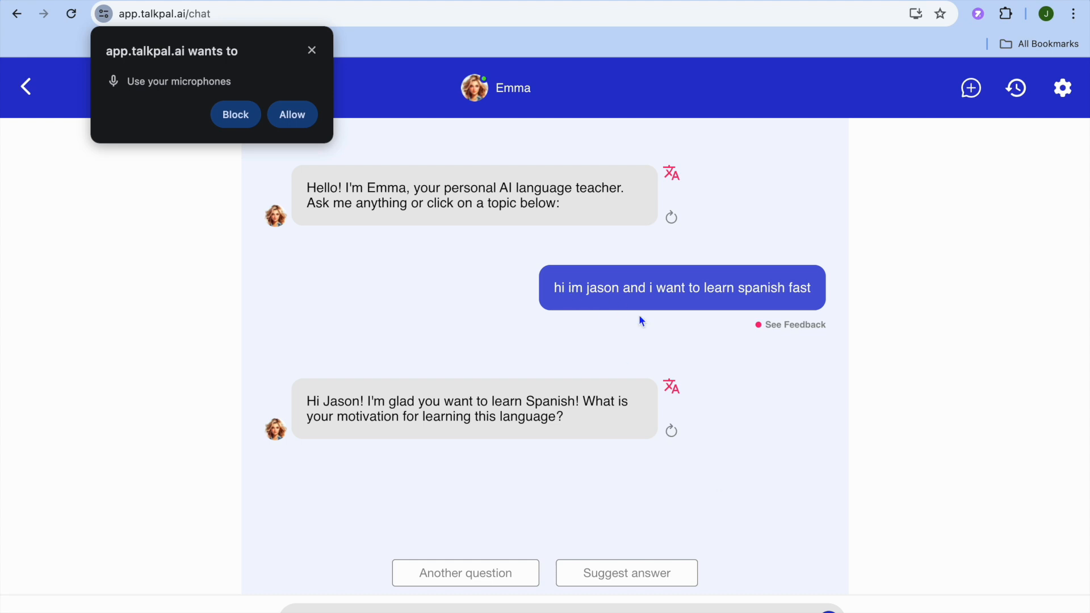
# - Grant the site microphone access so a spoken reply can be sent to Emma
pyautogui.click(291, 114)
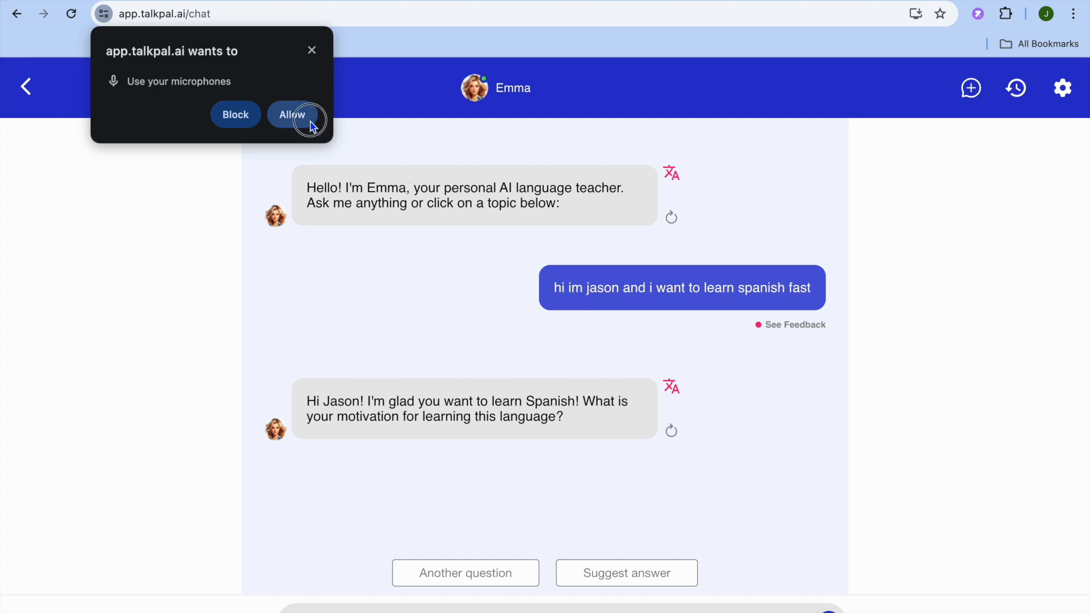
pyautogui.click(292, 115)
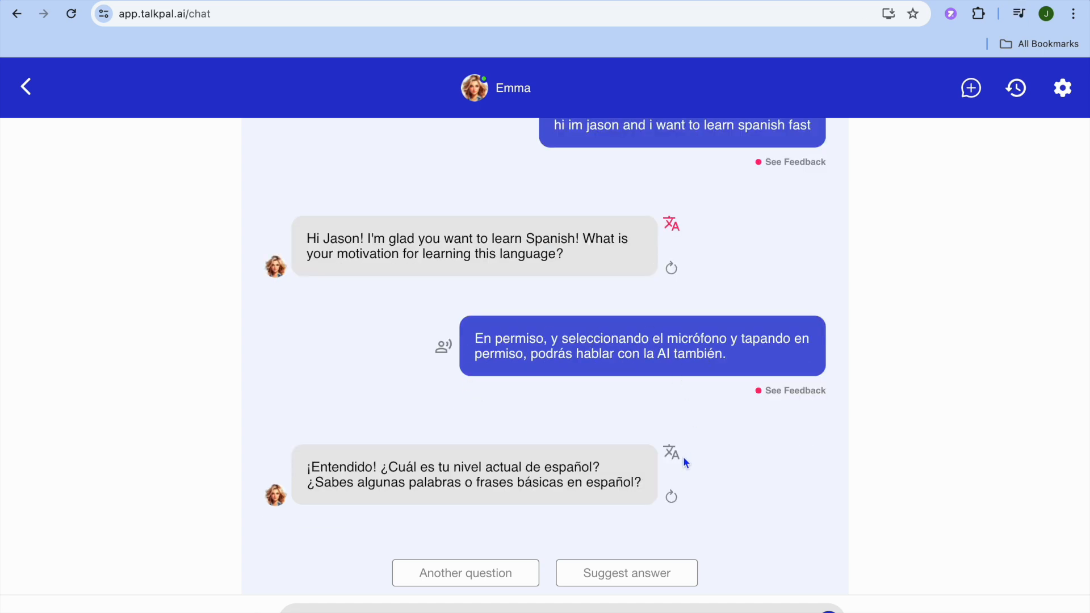
# - Translate Emma's level question, request another question and a suggested answer, and dismiss the Premium upgrade page
pyautogui.click(670, 453)
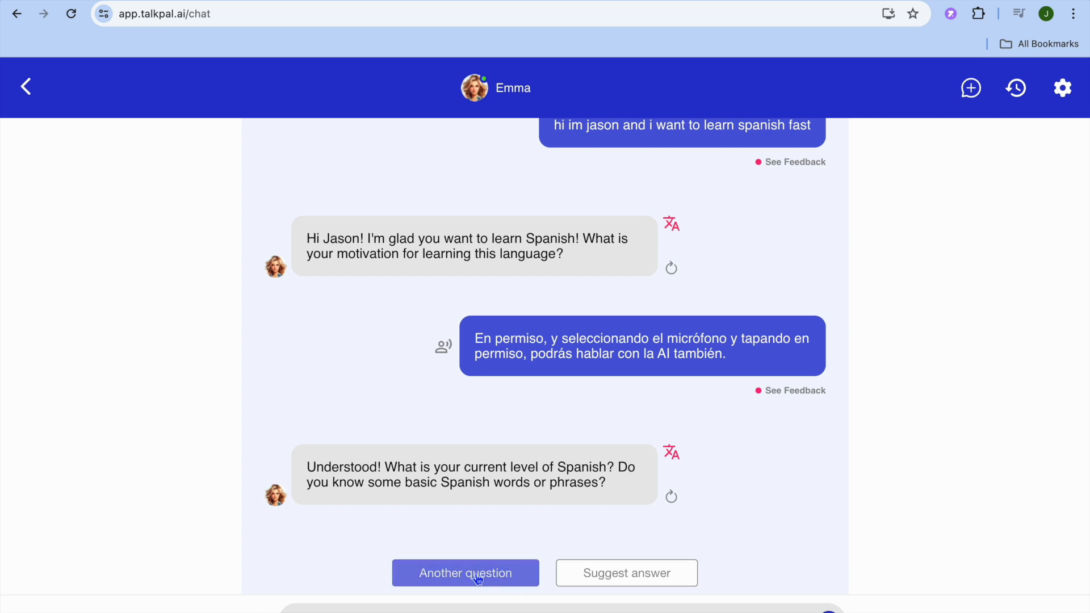
pyautogui.click(626, 572)
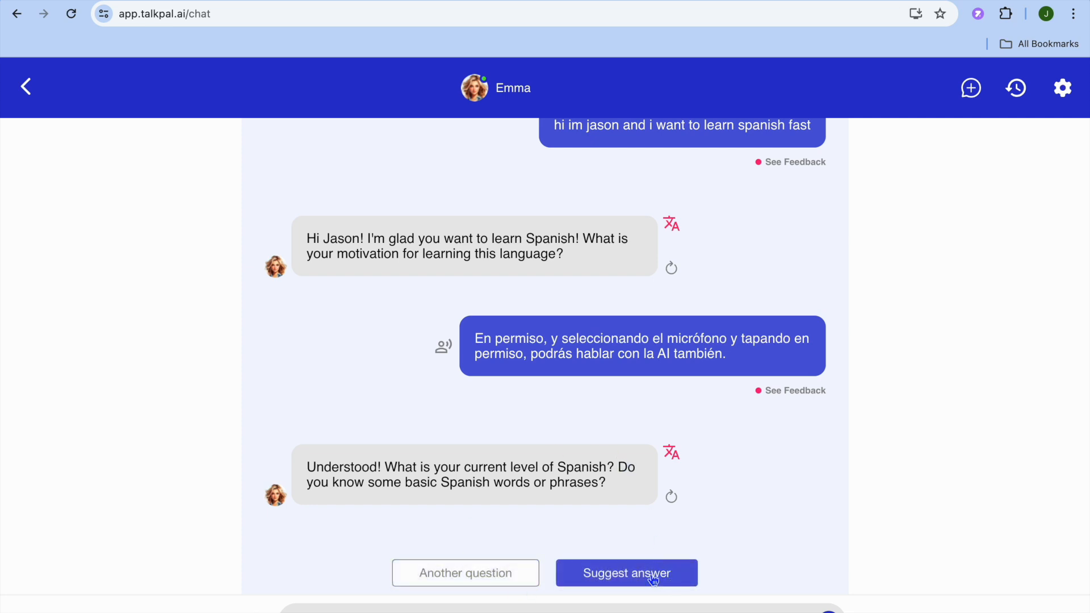
pyautogui.click(625, 573)
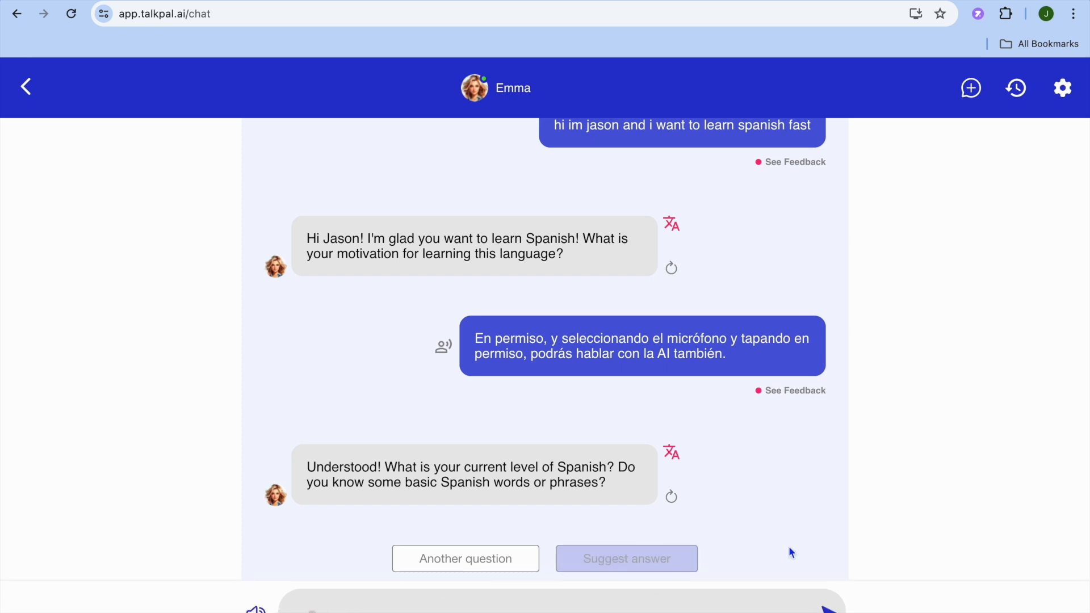
pyautogui.click(624, 558)
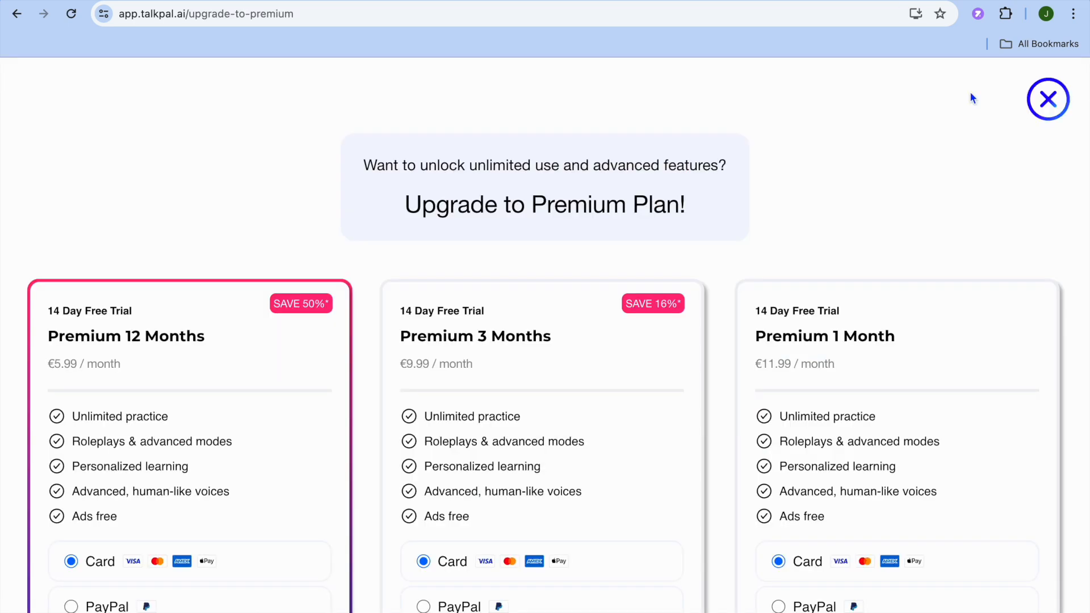
pyautogui.click(1047, 98)
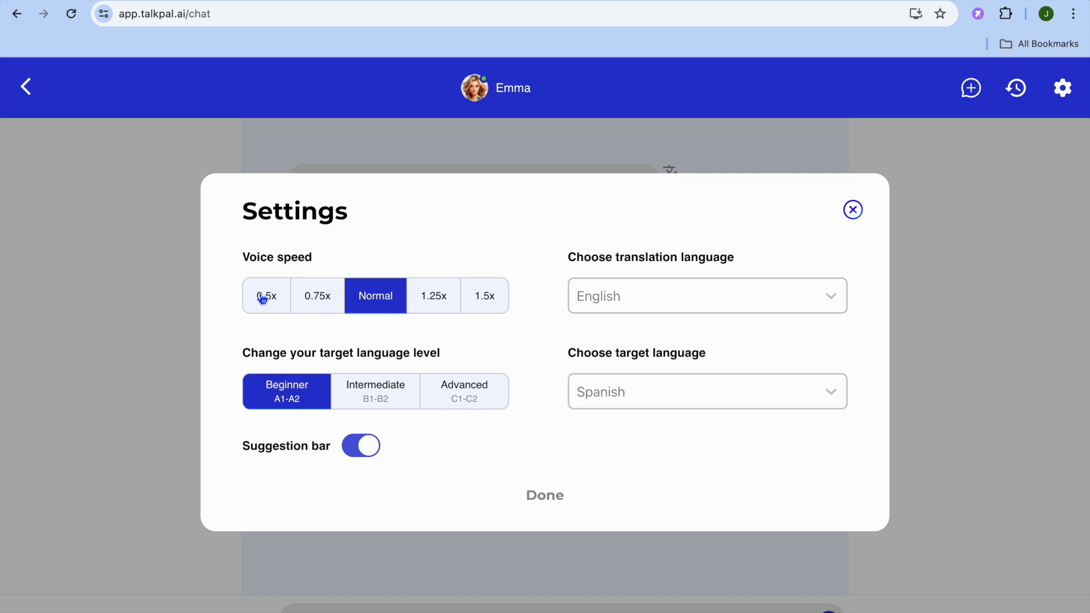
pyautogui.moveTo(476, 296)
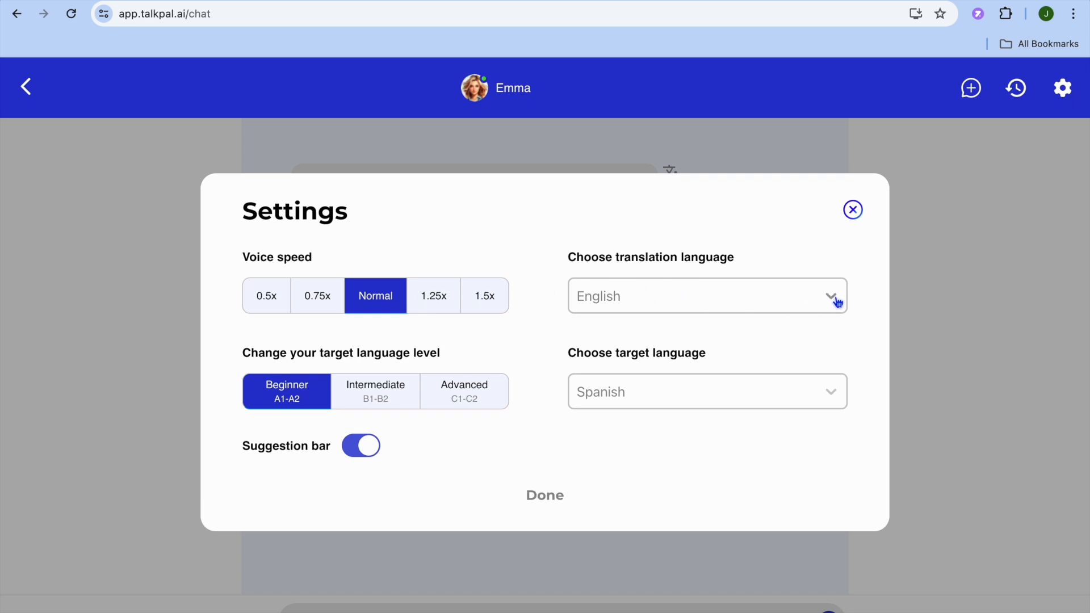
# - Review the translation-language choices in the chat settings
pyautogui.click(707, 295)
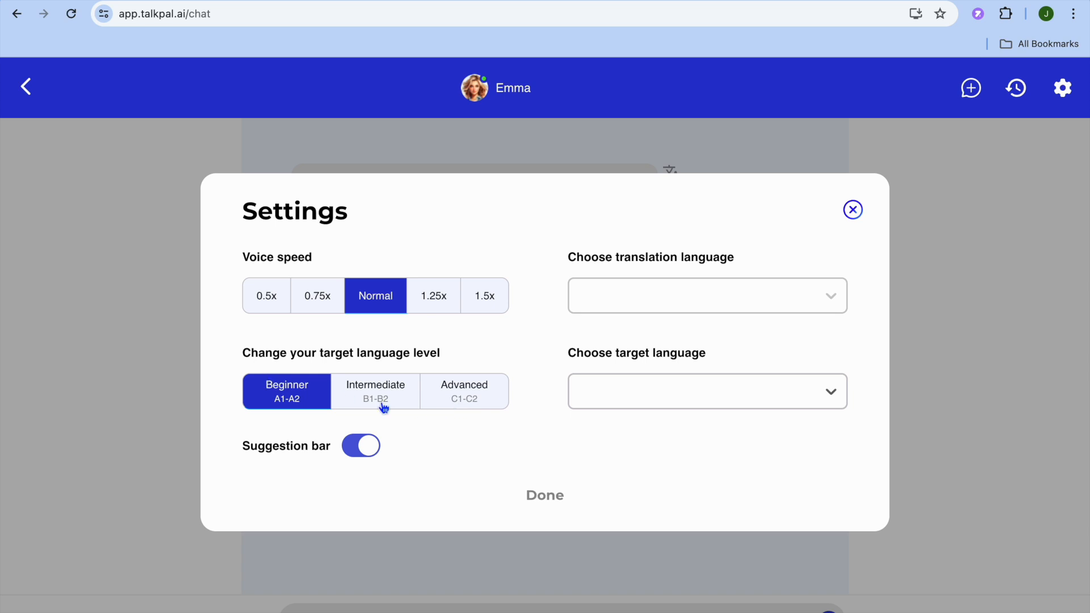
pyautogui.moveTo(348, 393)
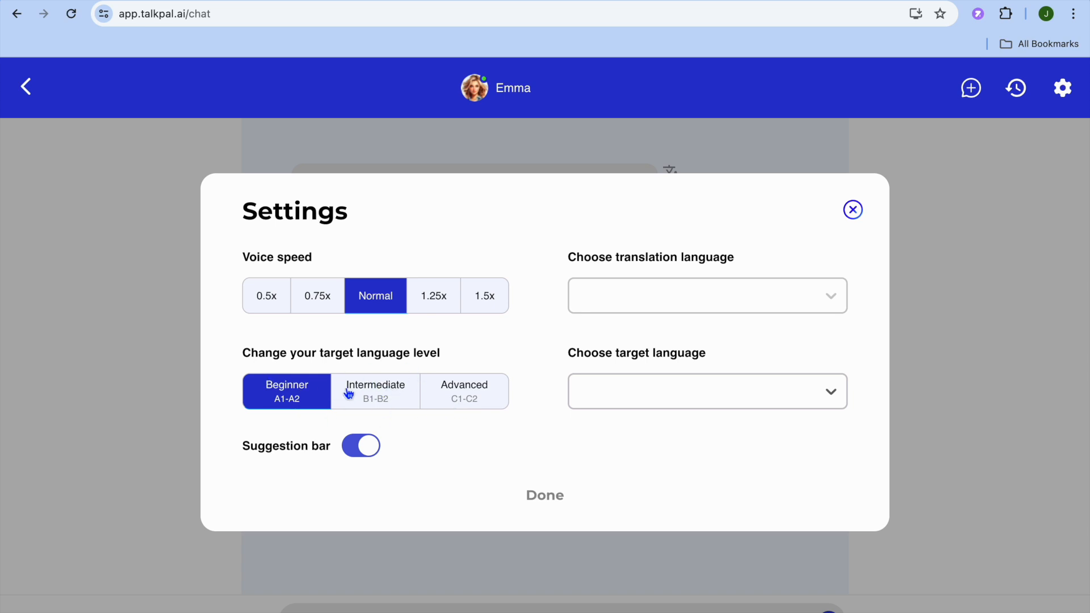
pyautogui.moveTo(279, 406)
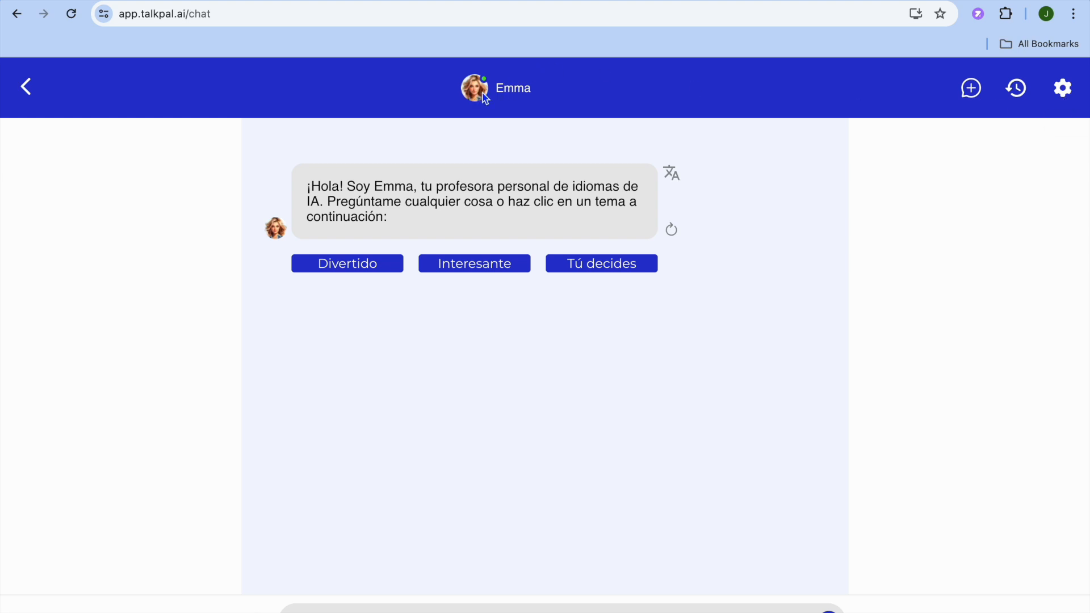
pyautogui.moveTo(47, 228)
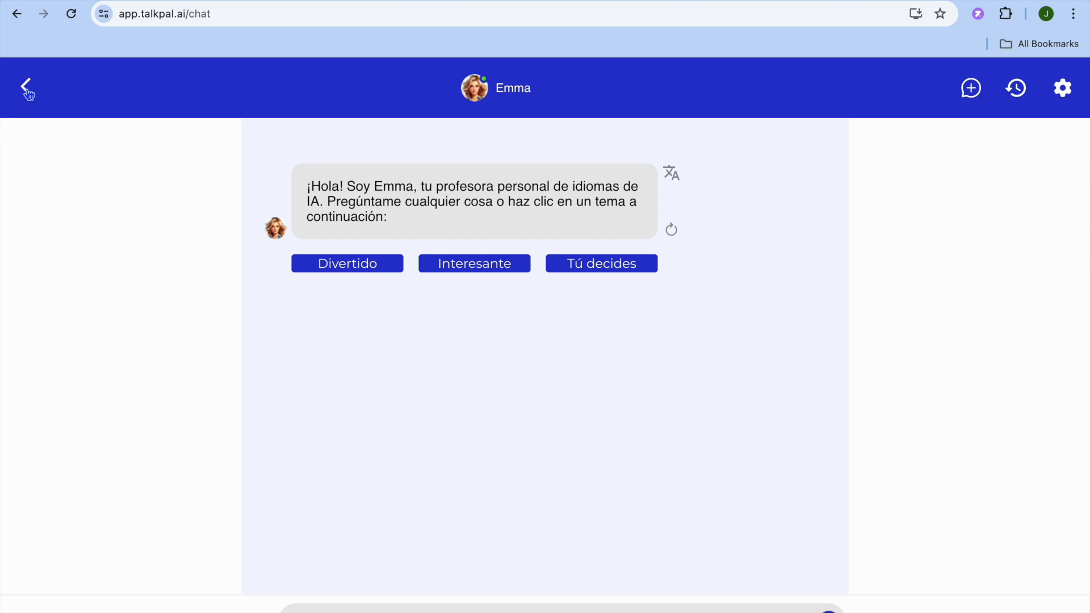
# - Leave the chat with Emma, confirm 'Yes, leave', and browse the dashboard's premium modes
pyautogui.click(26, 88)
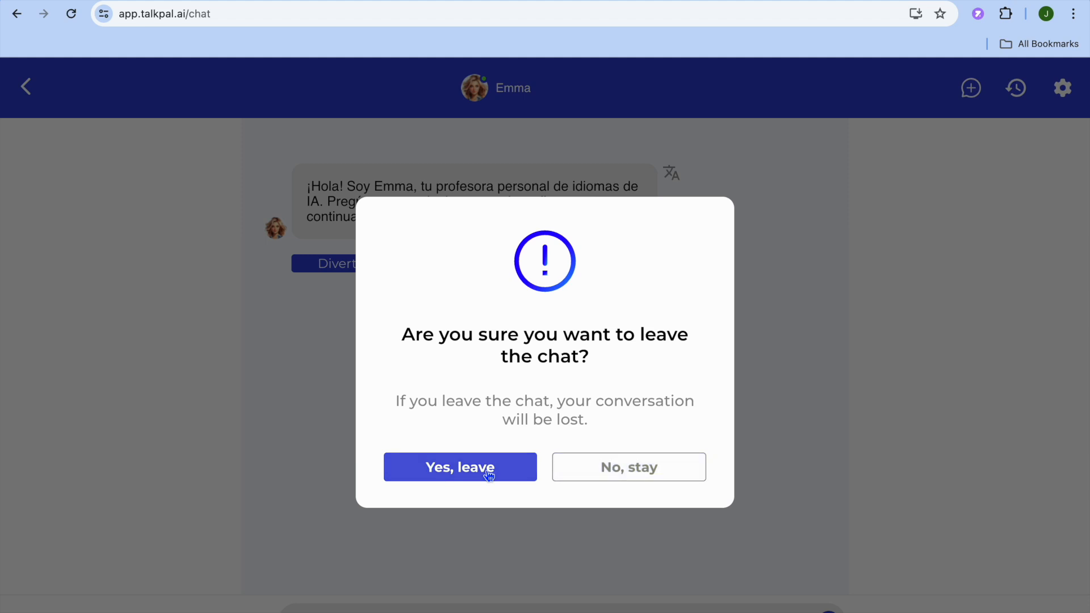
pyautogui.click(460, 467)
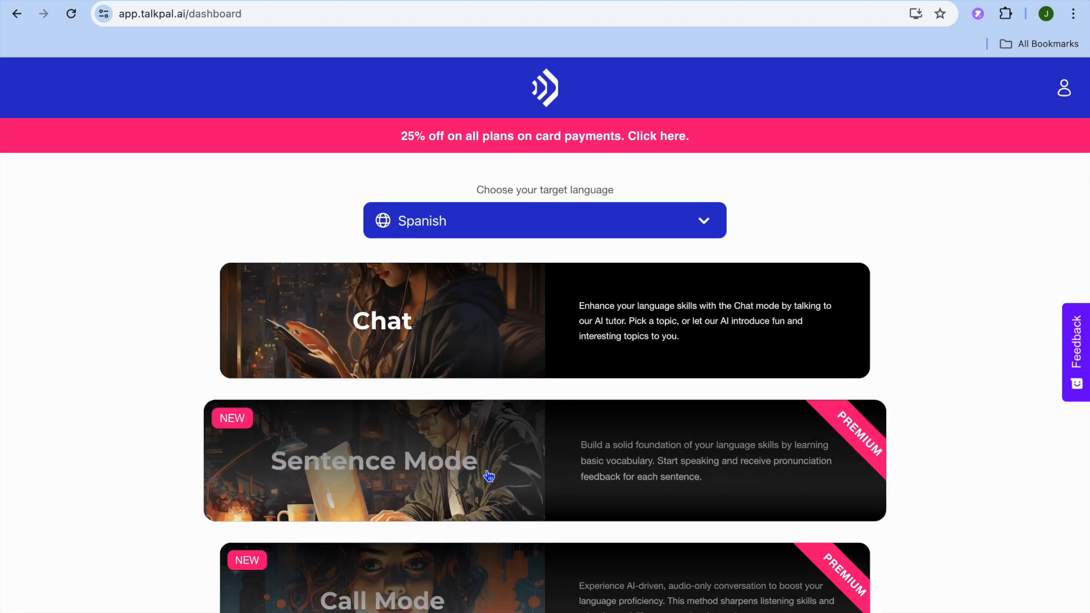
pyautogui.scroll(-3)
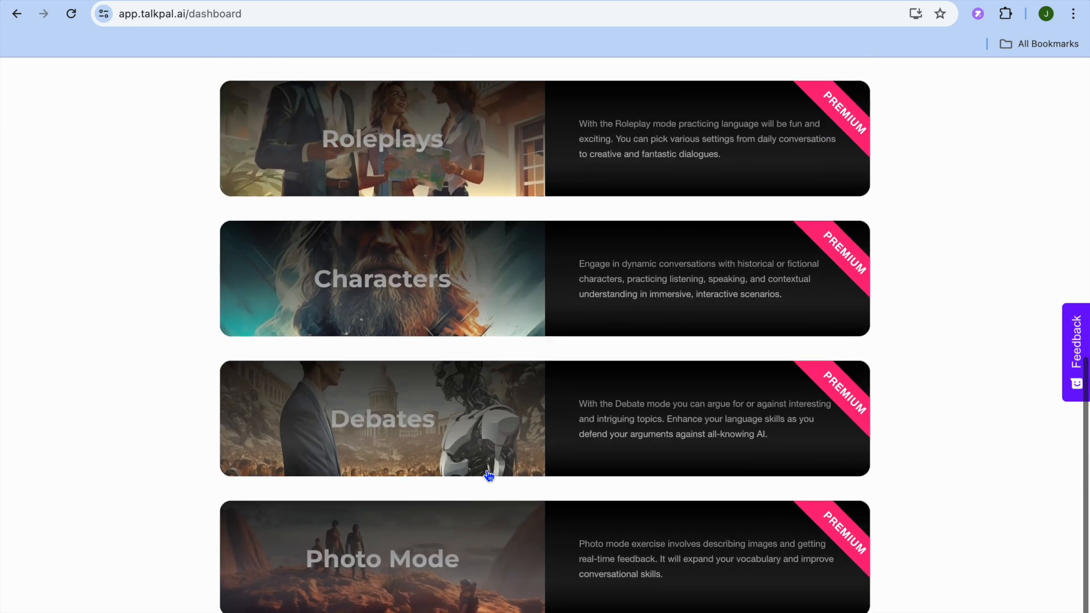